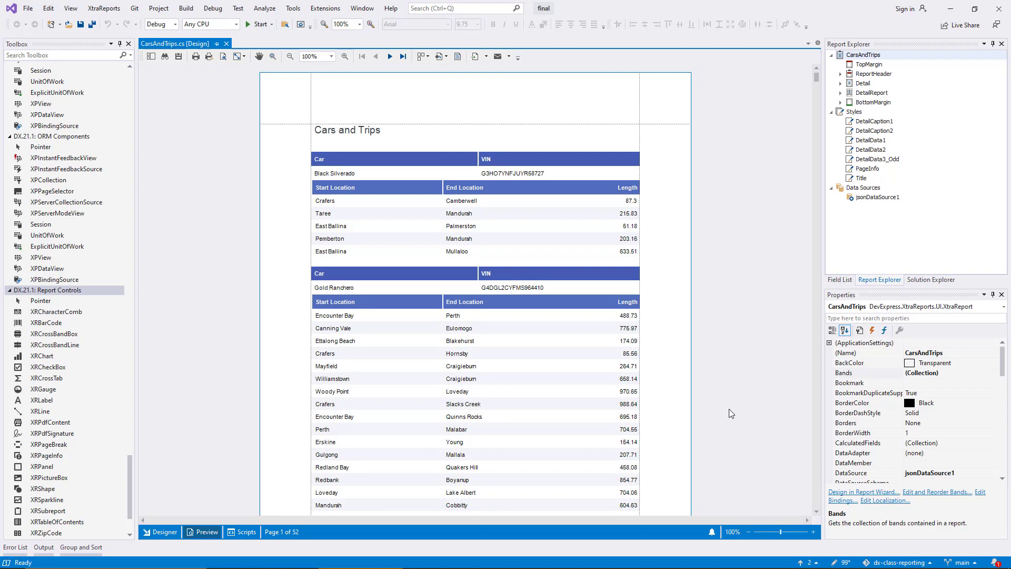
pyautogui.moveTo(701, 420)
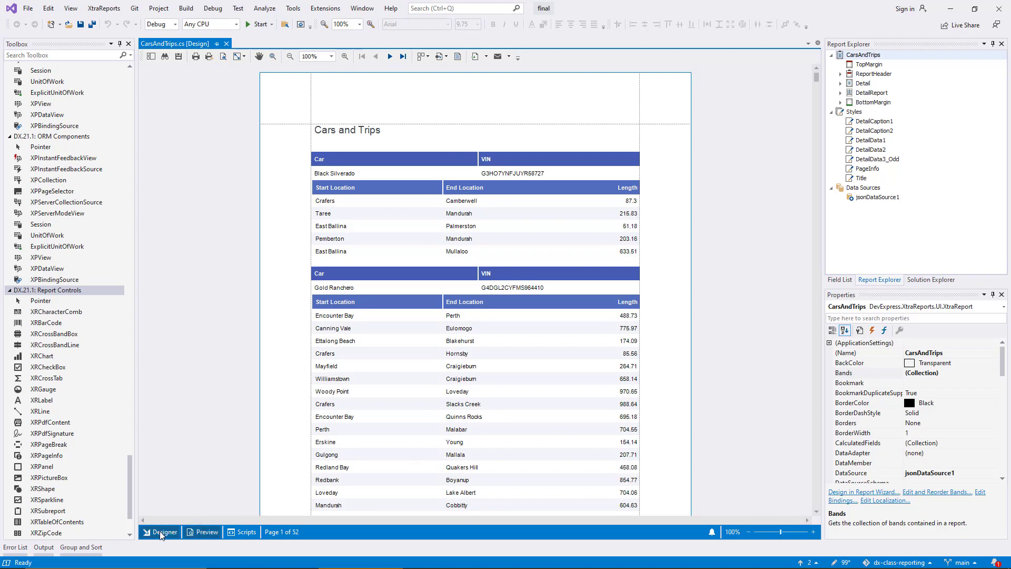
# Return to the design layout and inspect the [car] cell's Expression binding in its smart tag
pyautogui.click(165, 531)
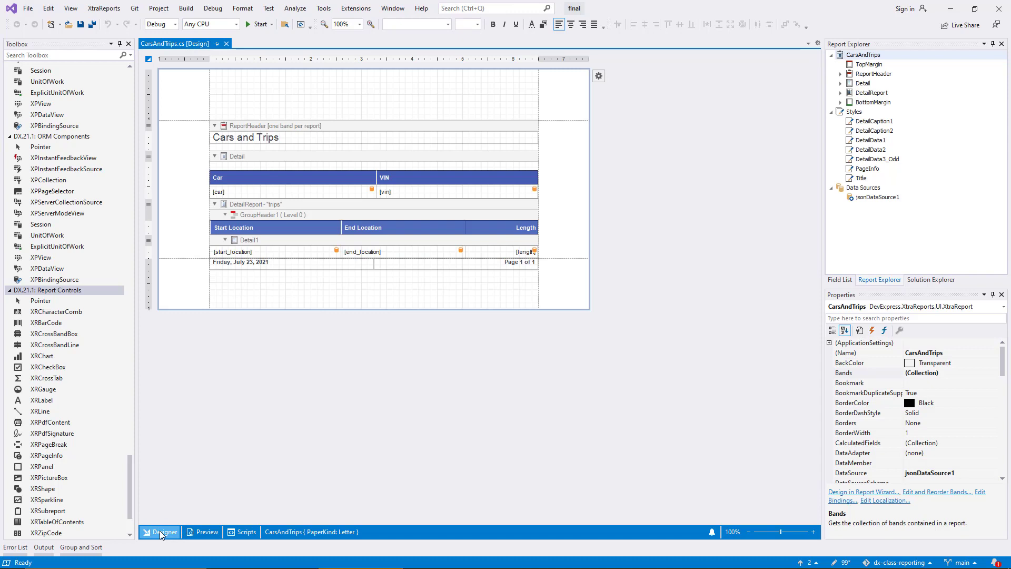
pyautogui.click(290, 192)
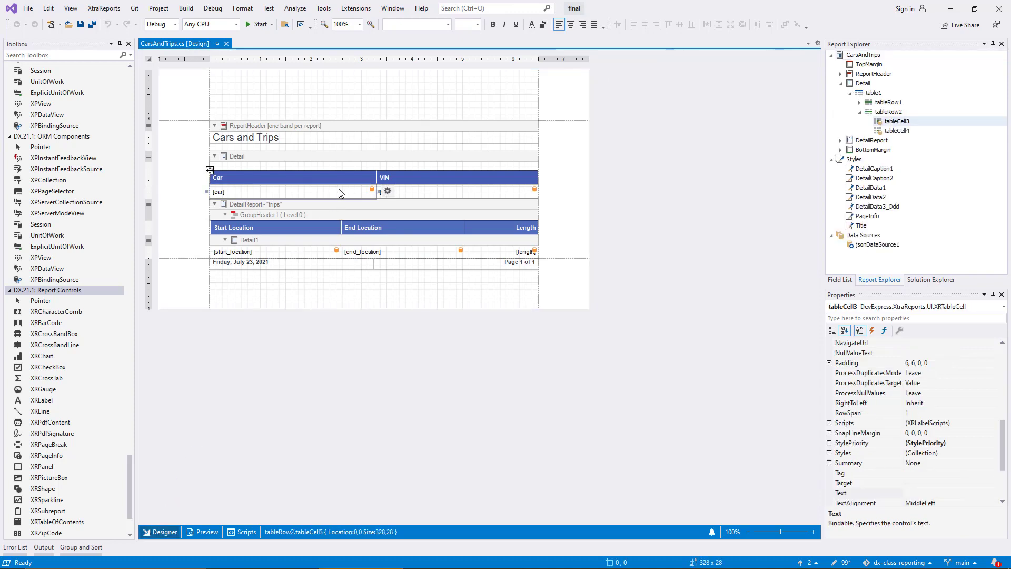
pyautogui.click(387, 191)
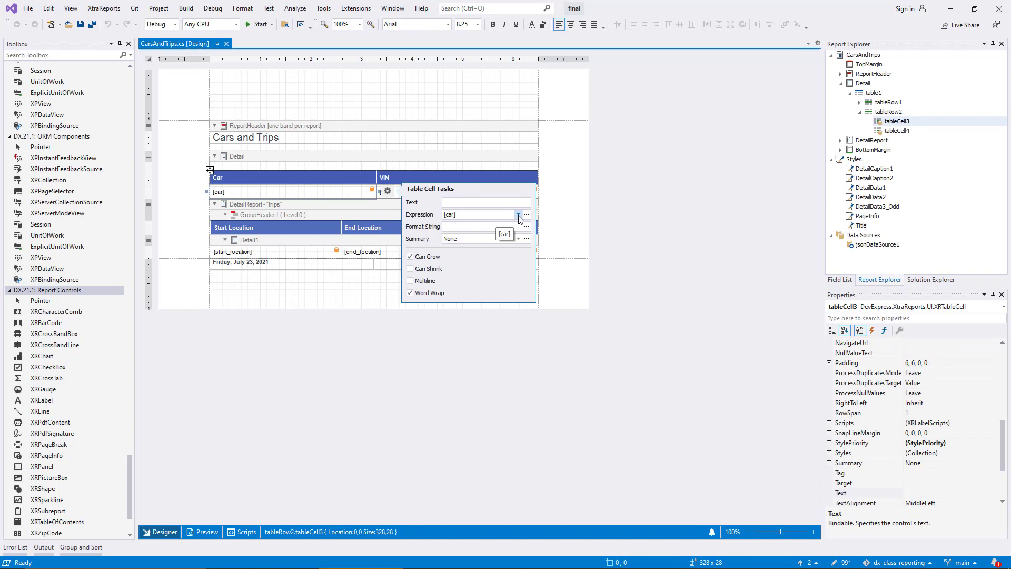
pyautogui.click(519, 213)
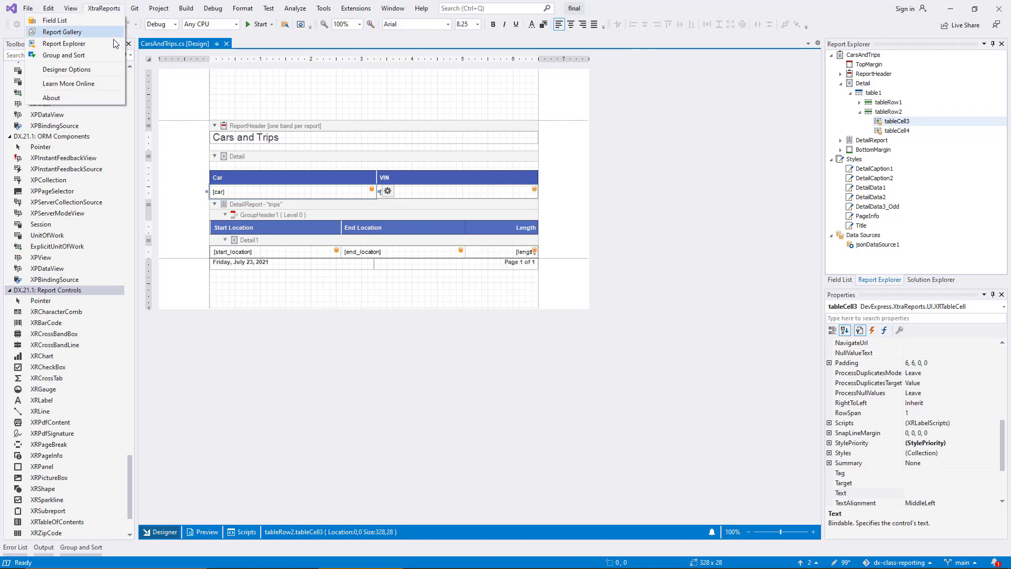
pyautogui.click(65, 70)
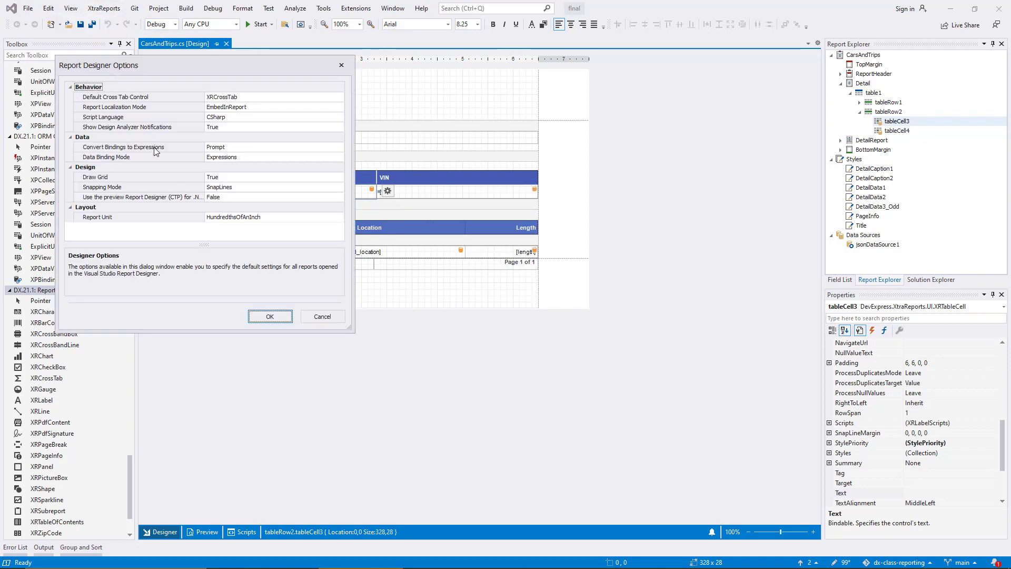
pyautogui.click(154, 157)
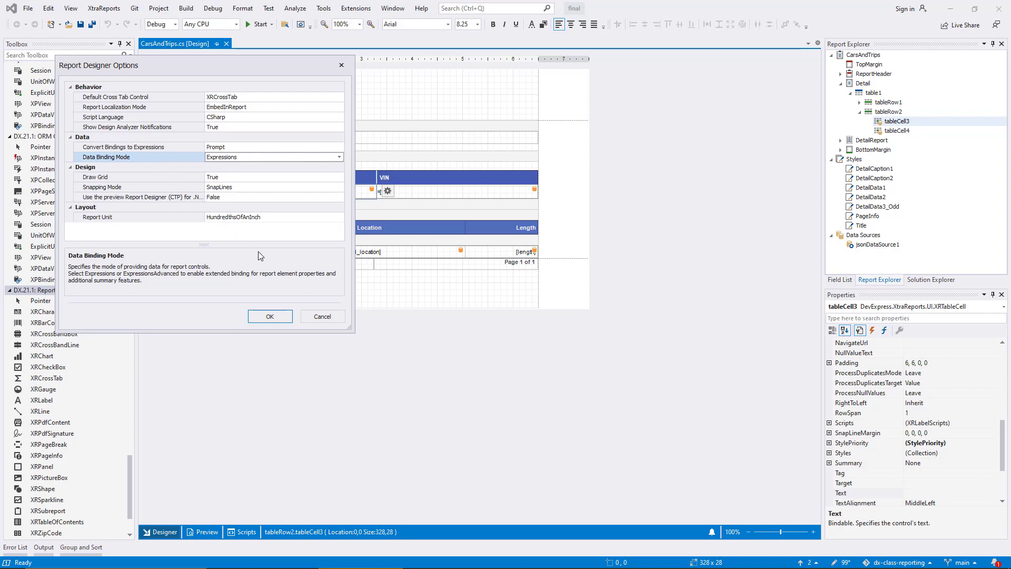
pyautogui.click(269, 316)
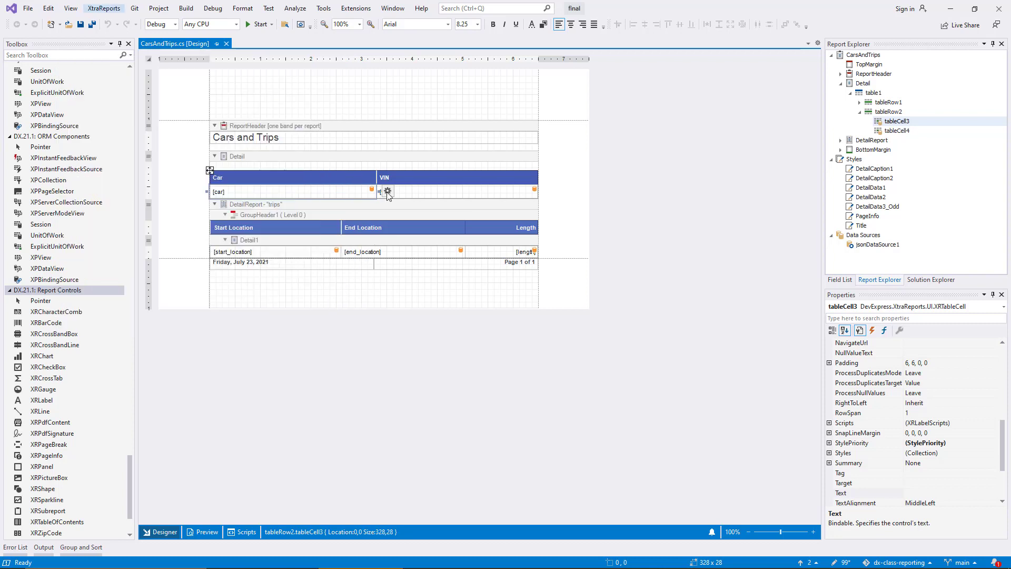
# Clear the car cell's Expression and bind it through Text as [car] instead
pyautogui.click(386, 190)
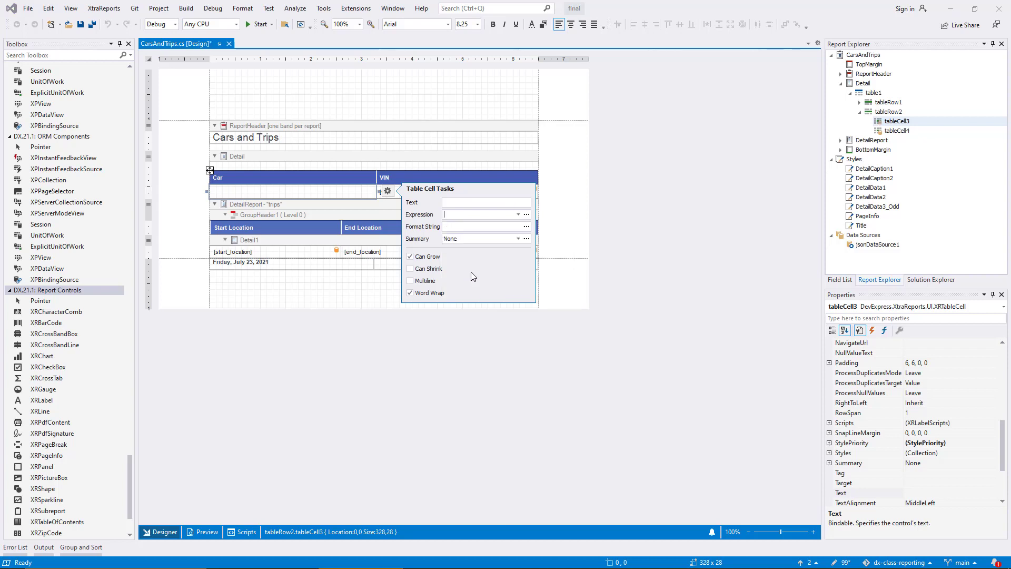
pyautogui.click(484, 202)
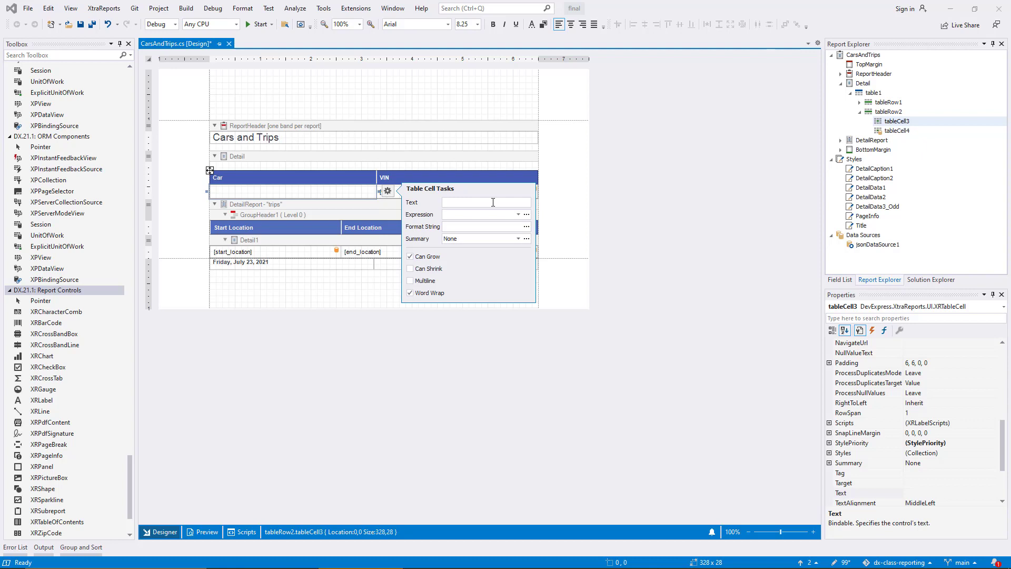
pyautogui.write('[car]')
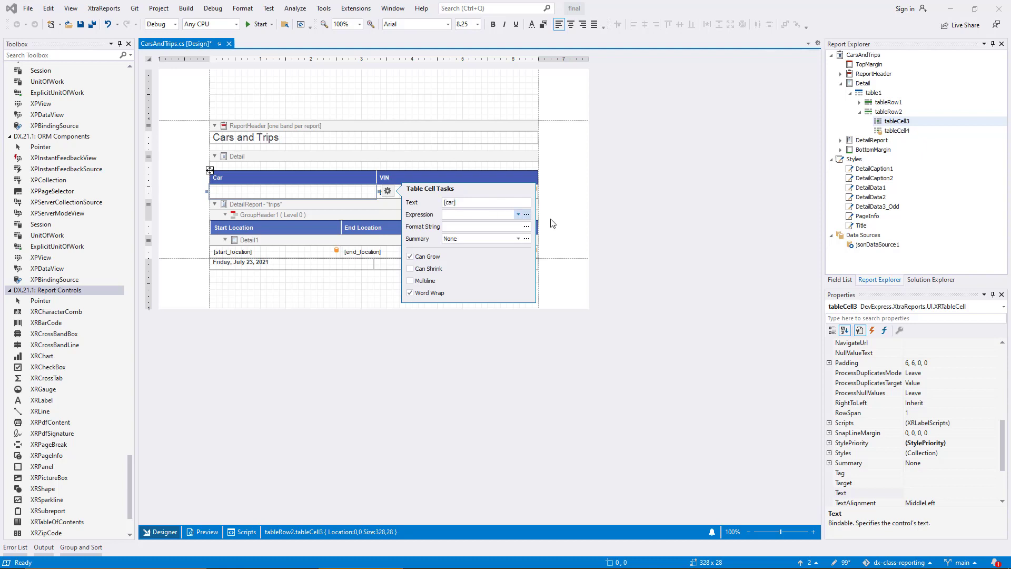
pyautogui.click(380, 400)
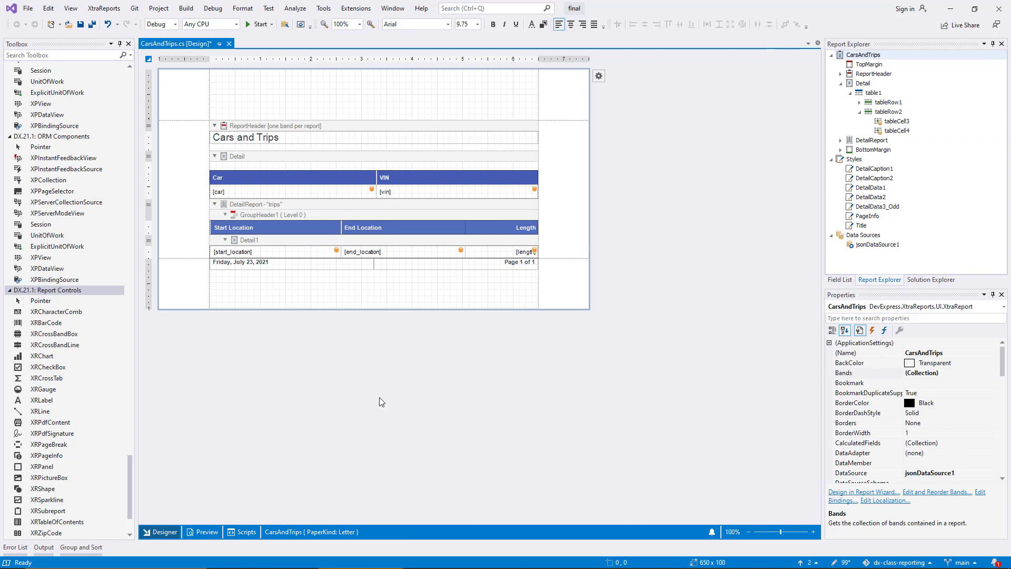
# Preview the report, which still lists the cars unchanged, and return to the layout
pyautogui.click(205, 532)
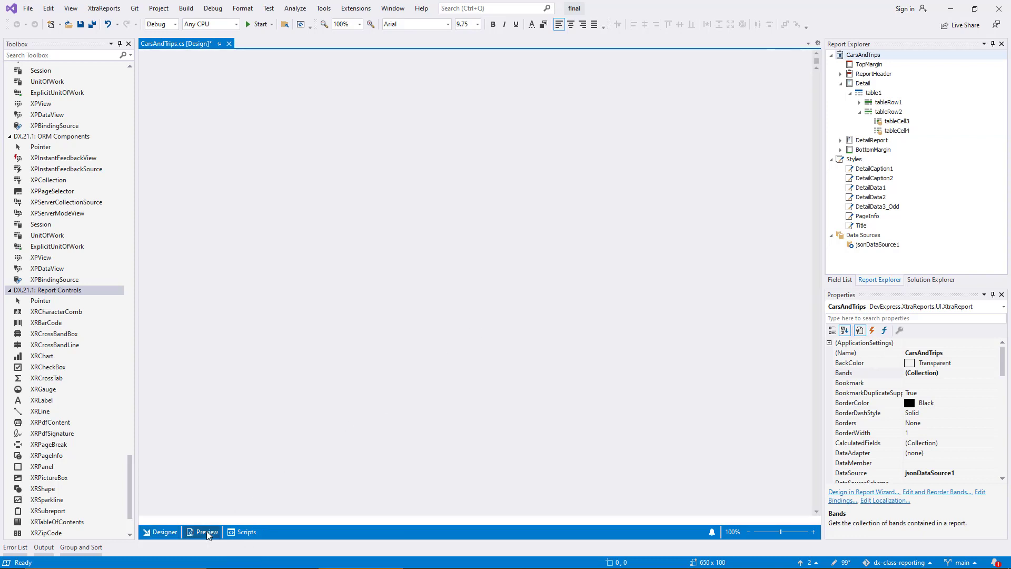
pyautogui.click(207, 531)
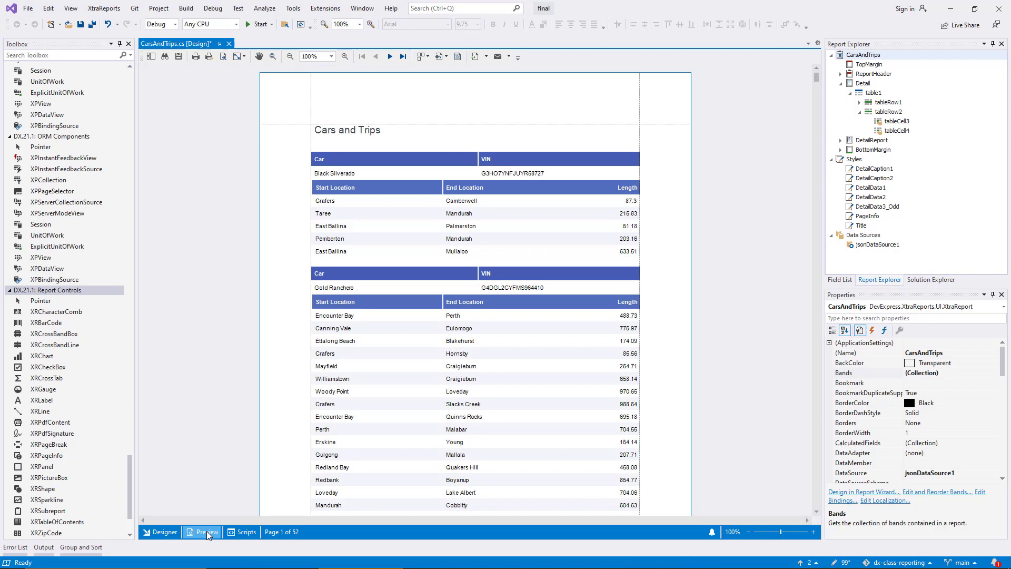
pyautogui.click(162, 531)
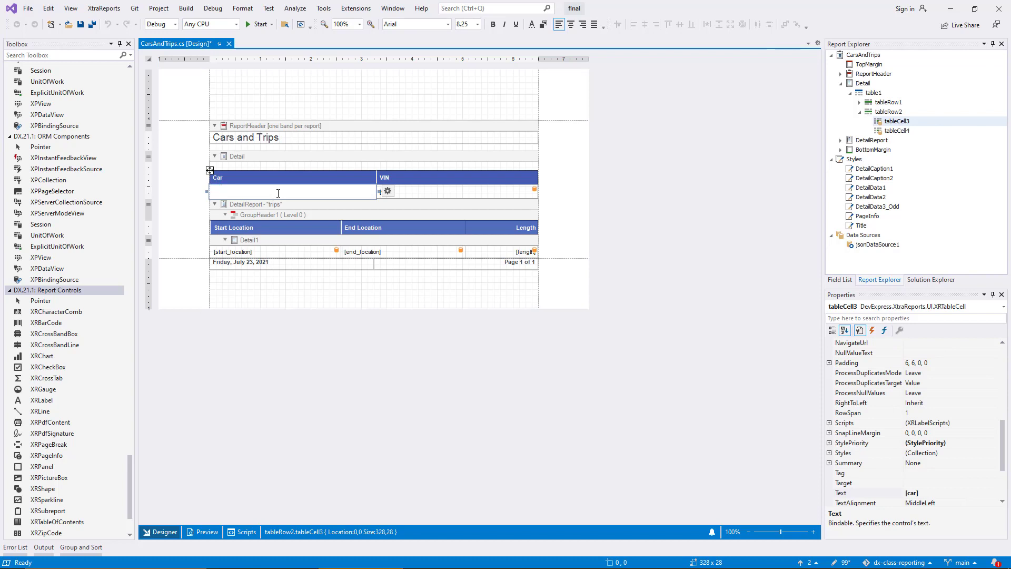
# Set the cell text to Car: [car] ([vin]), delete the separate VIN column, and preview the result
pyautogui.write('Car: [car] ([vin])')
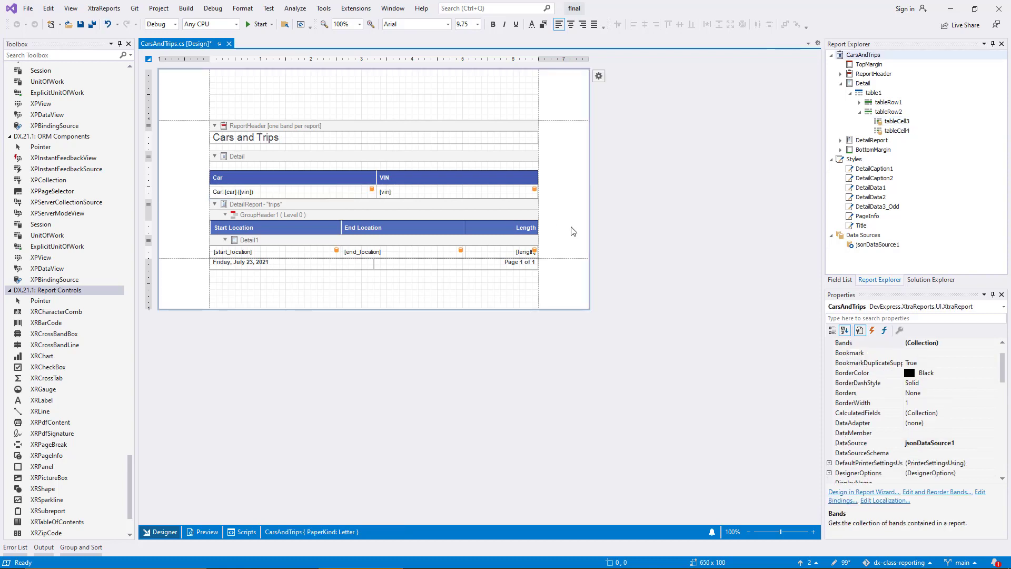
pyautogui.click(452, 191)
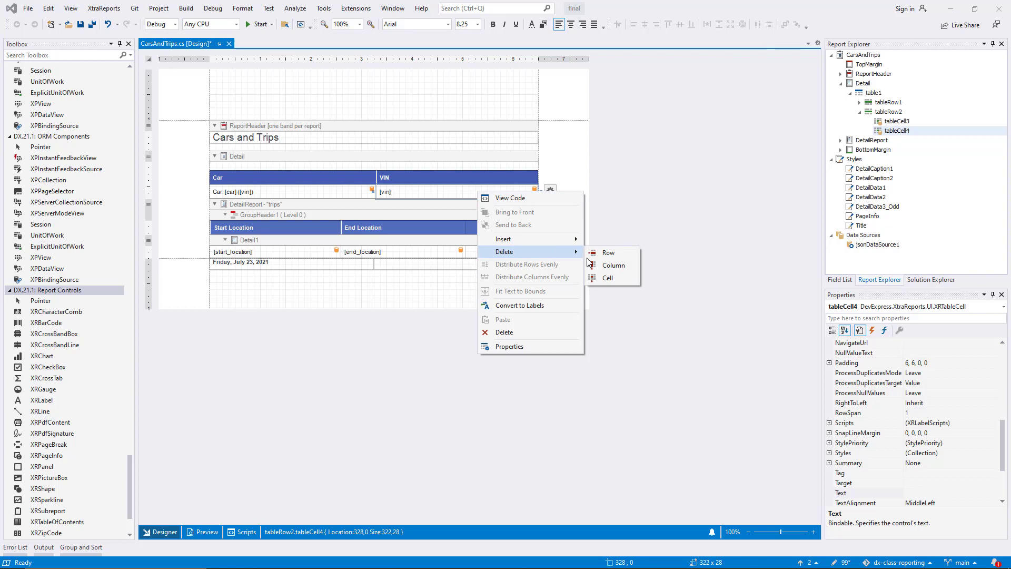
pyautogui.click(613, 265)
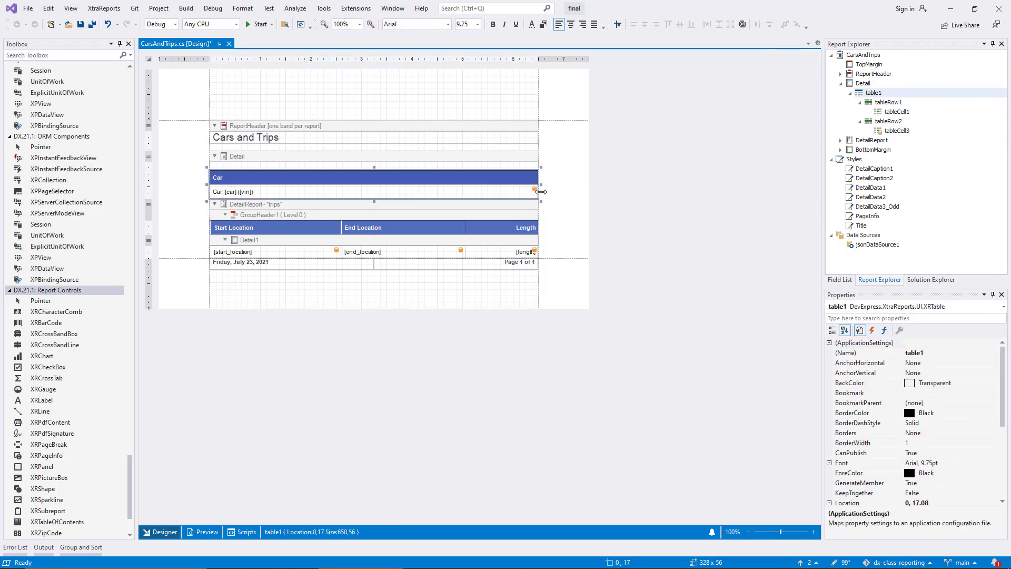
pyautogui.click(207, 531)
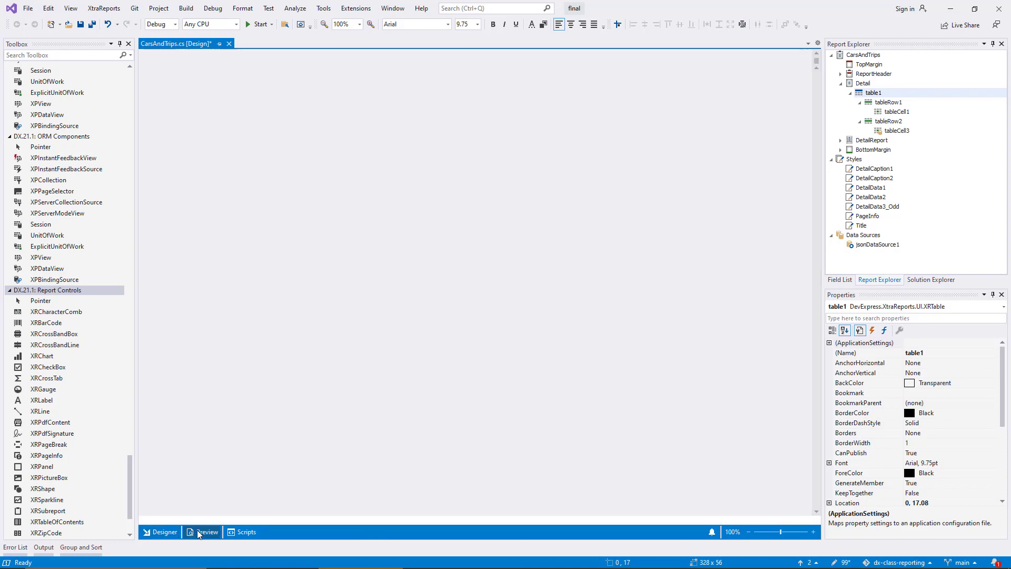
pyautogui.click(206, 531)
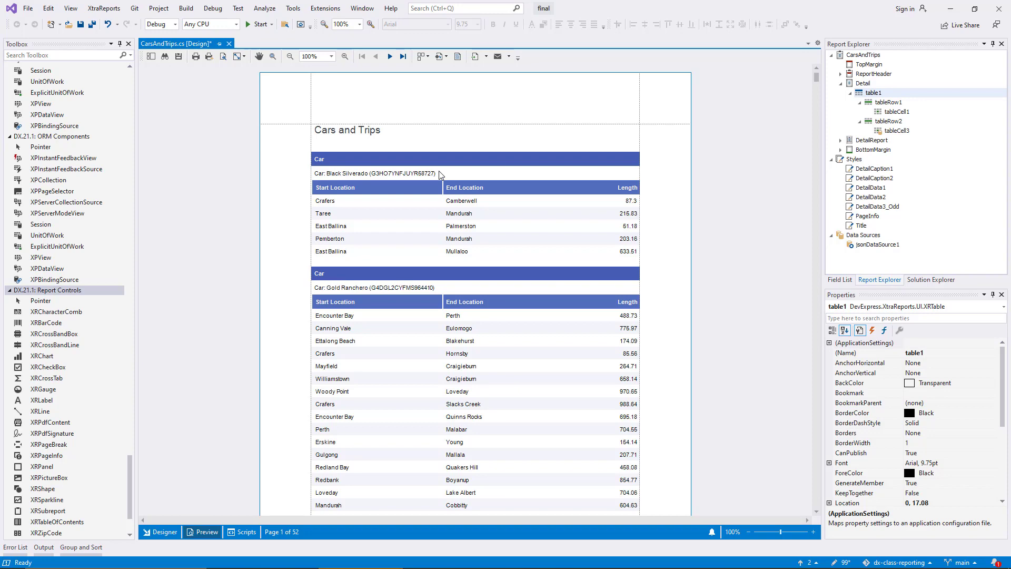
pyautogui.moveTo(197, 499)
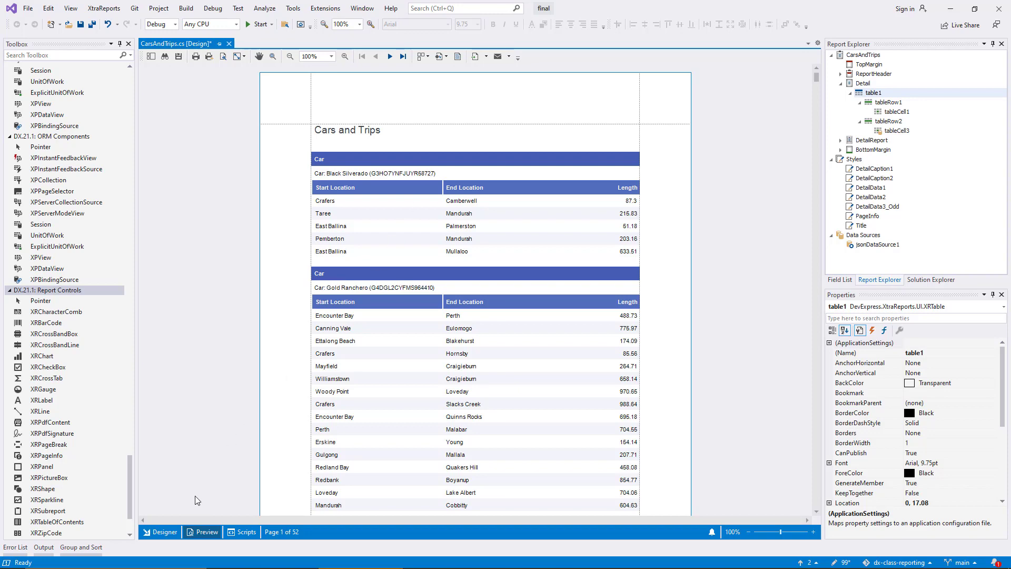
# Back in the layout, clear the combined car cell and open its Table Cell Tasks panel
pyautogui.click(165, 531)
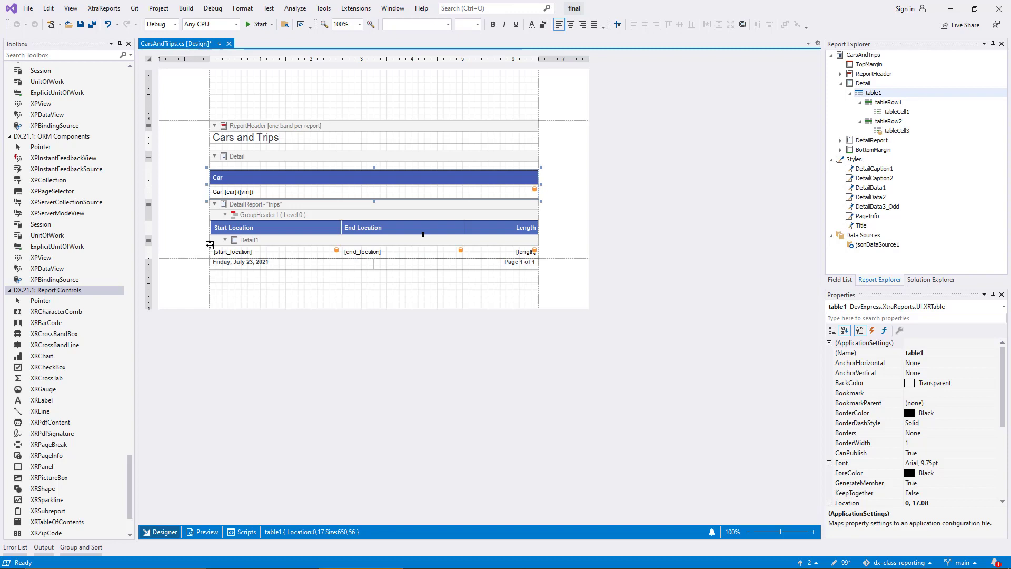
pyautogui.click(371, 192)
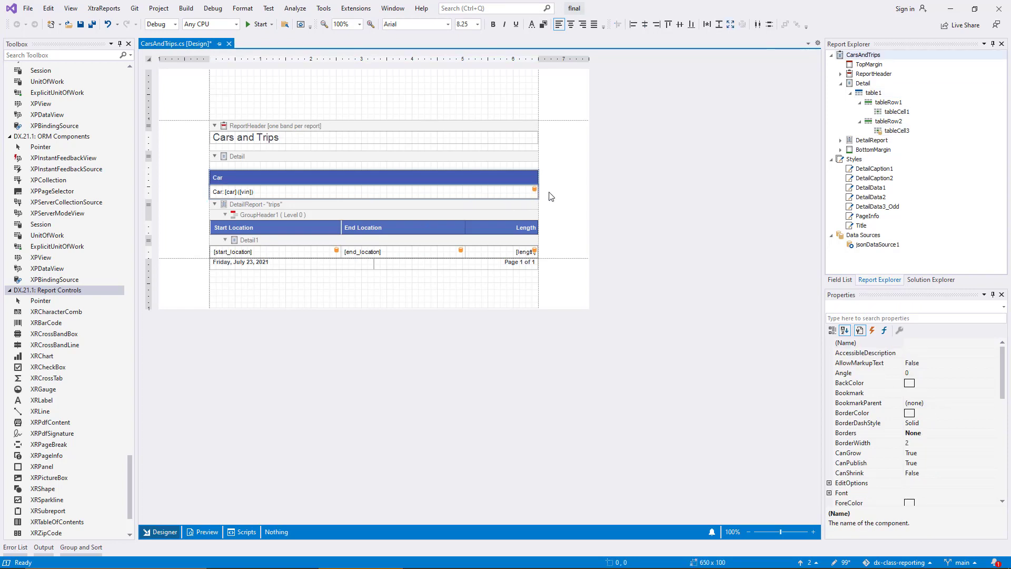
pyautogui.click(374, 192)
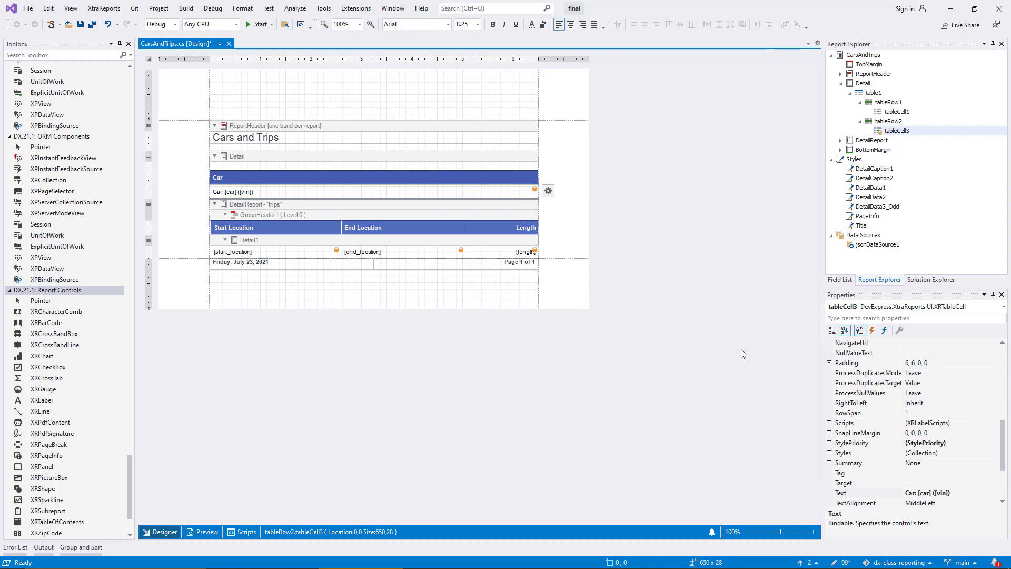
pyautogui.rightClick(841, 493)
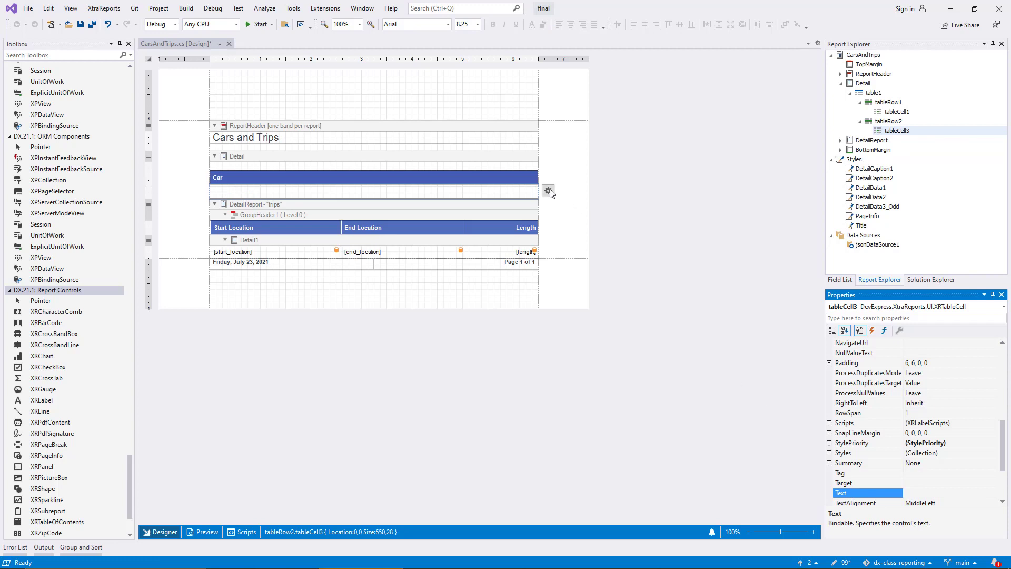
pyautogui.click(548, 191)
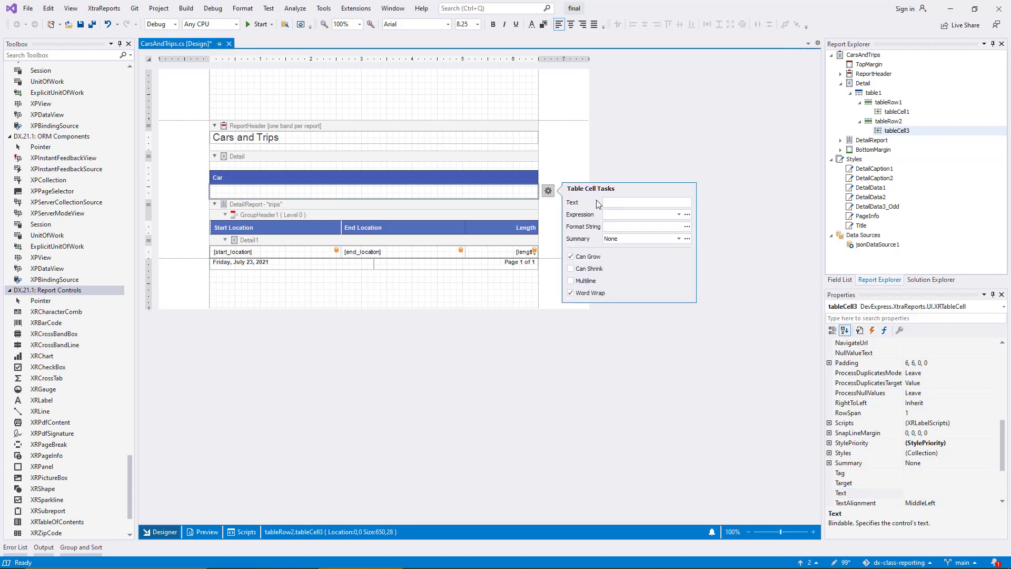
# Open the car cell's Expression Editor and browse its functions, operators, fields and string functions
pyautogui.click(685, 214)
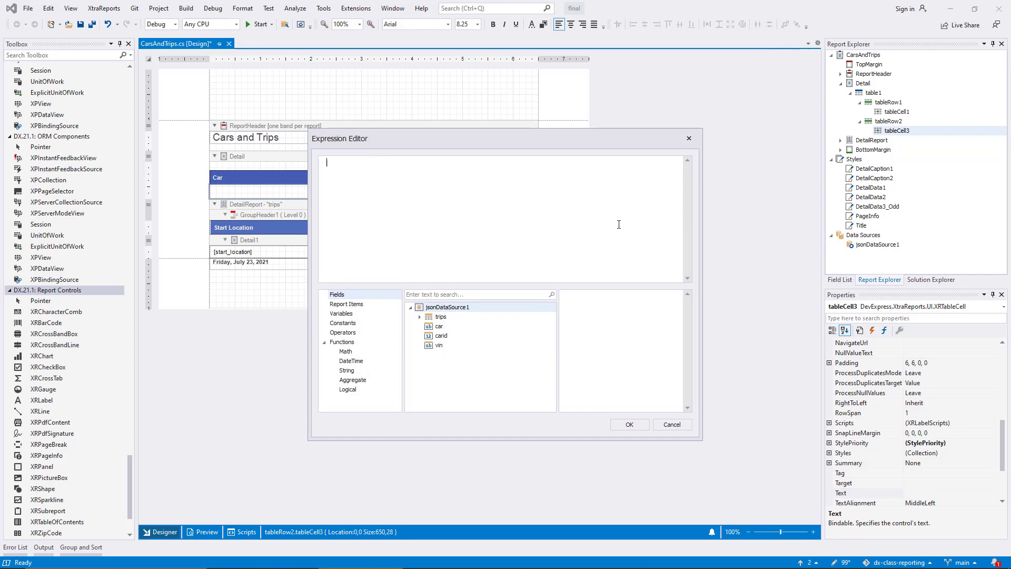
pyautogui.moveTo(540, 235)
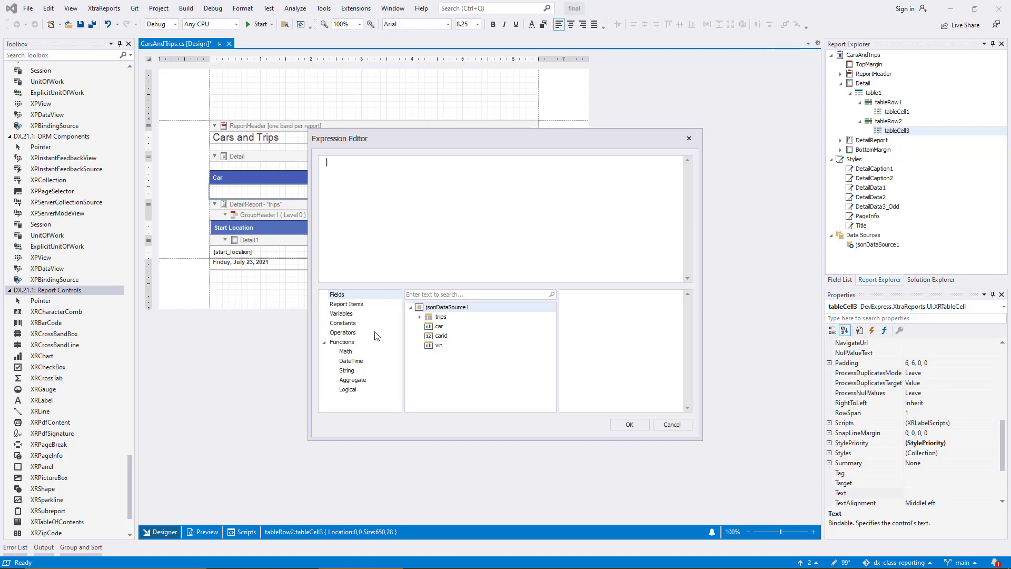
pyautogui.click(343, 342)
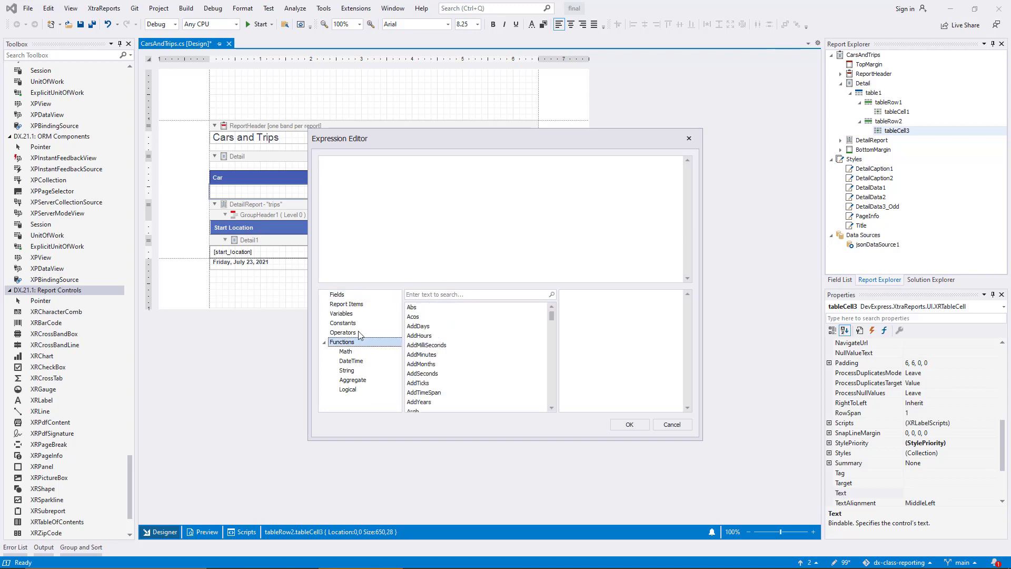
pyautogui.click(344, 332)
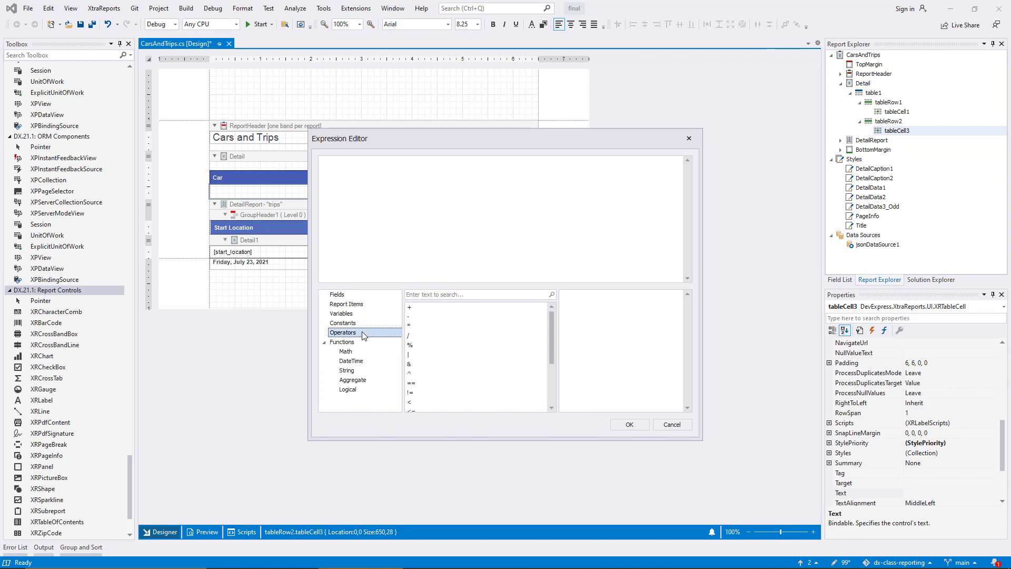
pyautogui.click(337, 294)
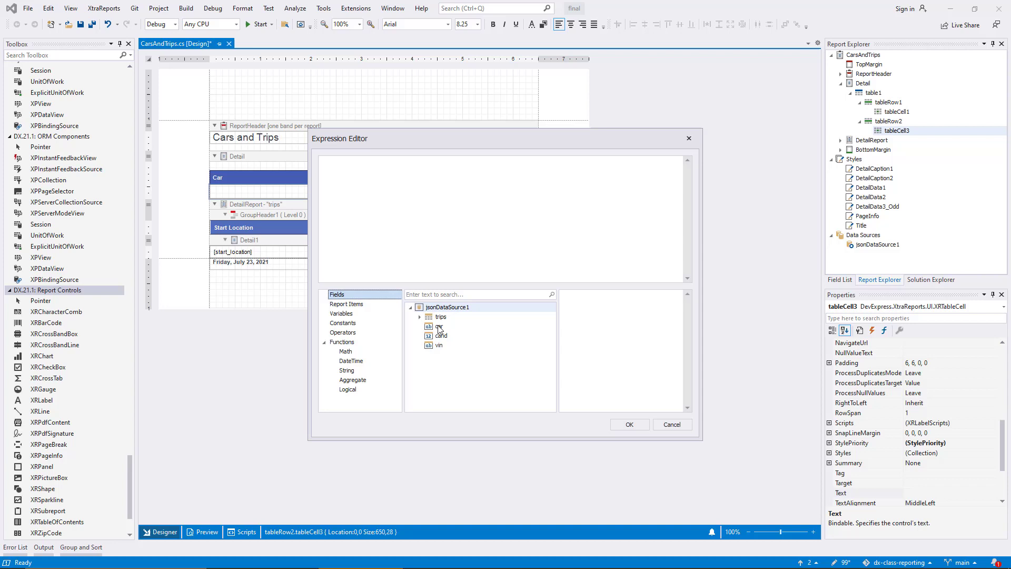
pyautogui.click(441, 335)
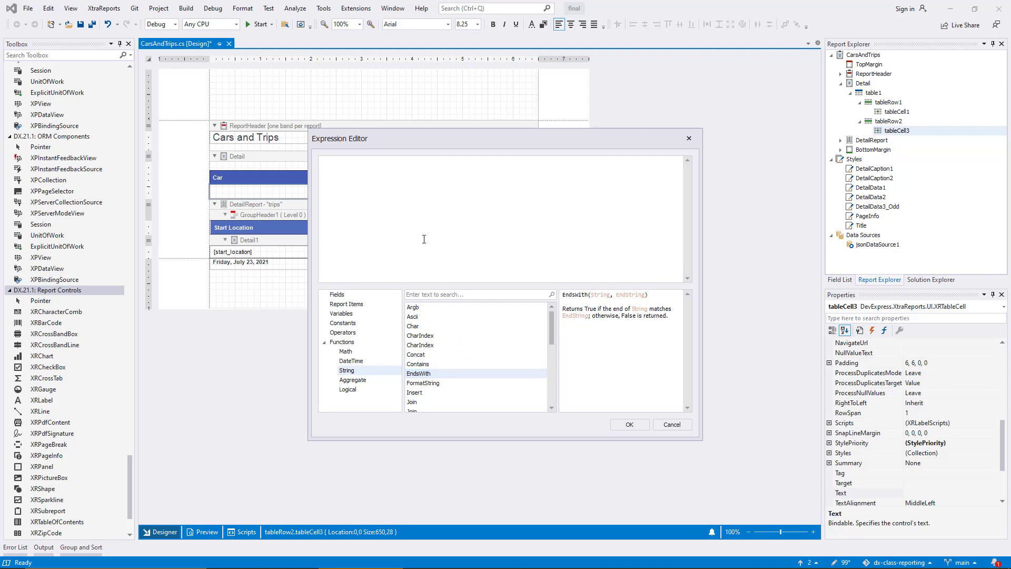
# Enter the expression 'Car: ' + [car] + ' (' + [vin] + ')' for the car cell
pyautogui.write("'Car: '")
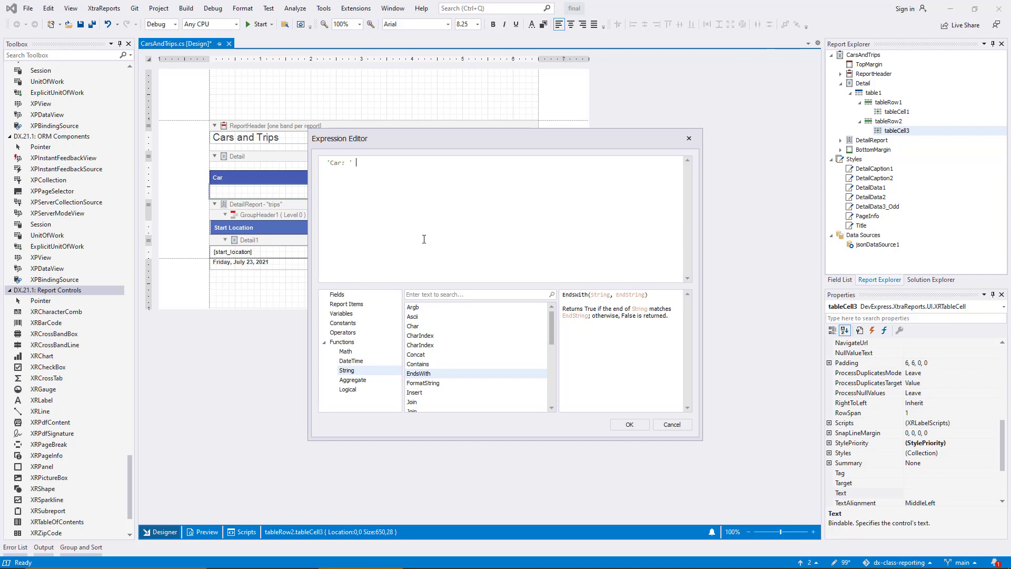
pyautogui.write("+ [car] + ' (' + [vin] + ')'")
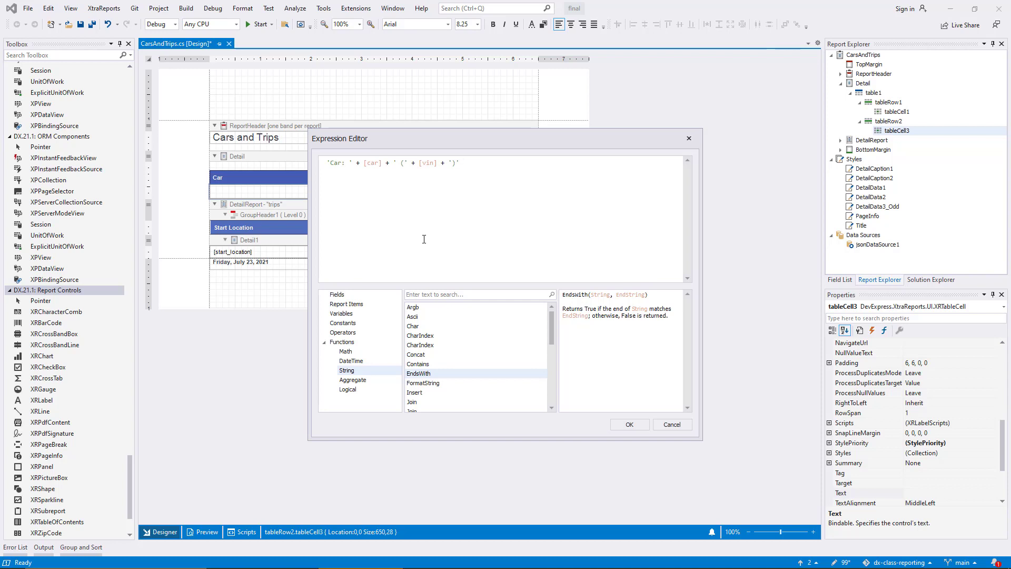
pyautogui.moveTo(607, 431)
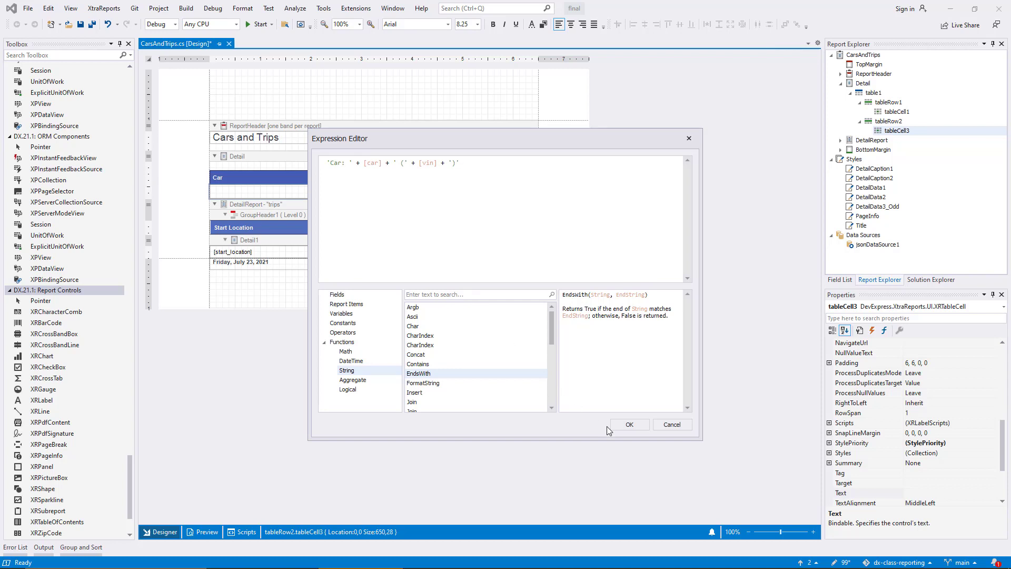
# Apply the car expression and preview each car rendered as Car: name (VIN)
pyautogui.click(630, 424)
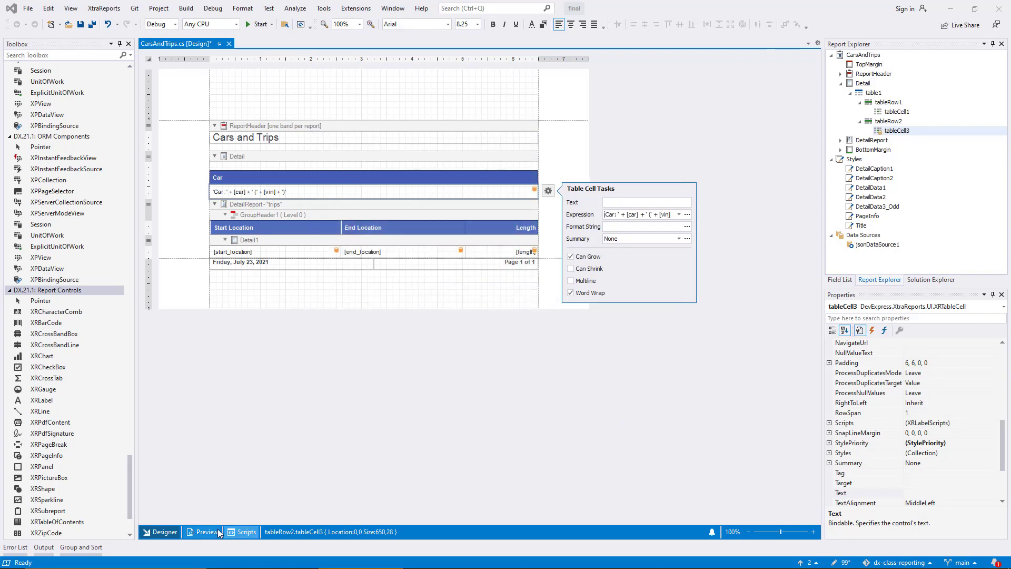
pyautogui.click(206, 531)
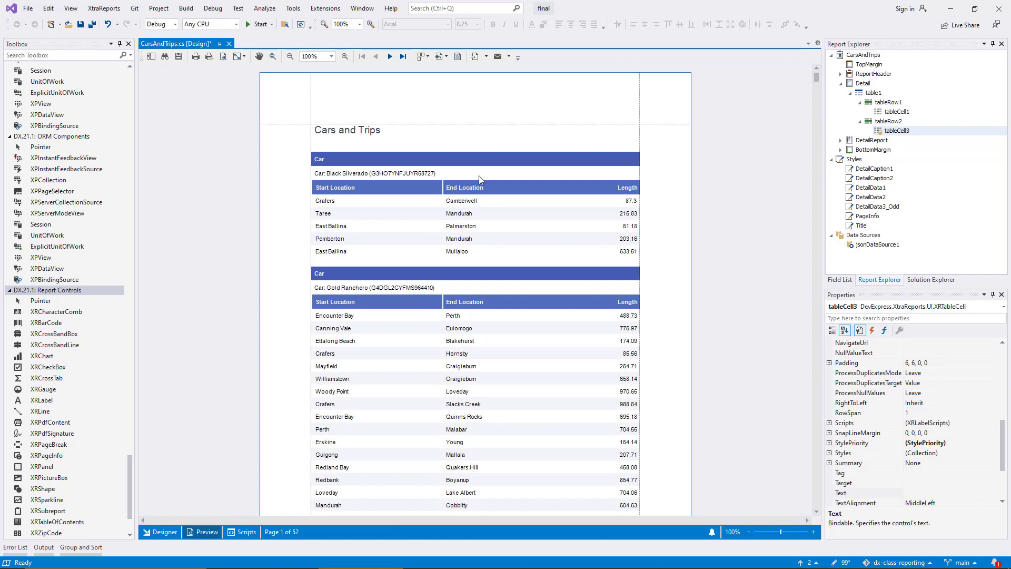
pyautogui.click(164, 531)
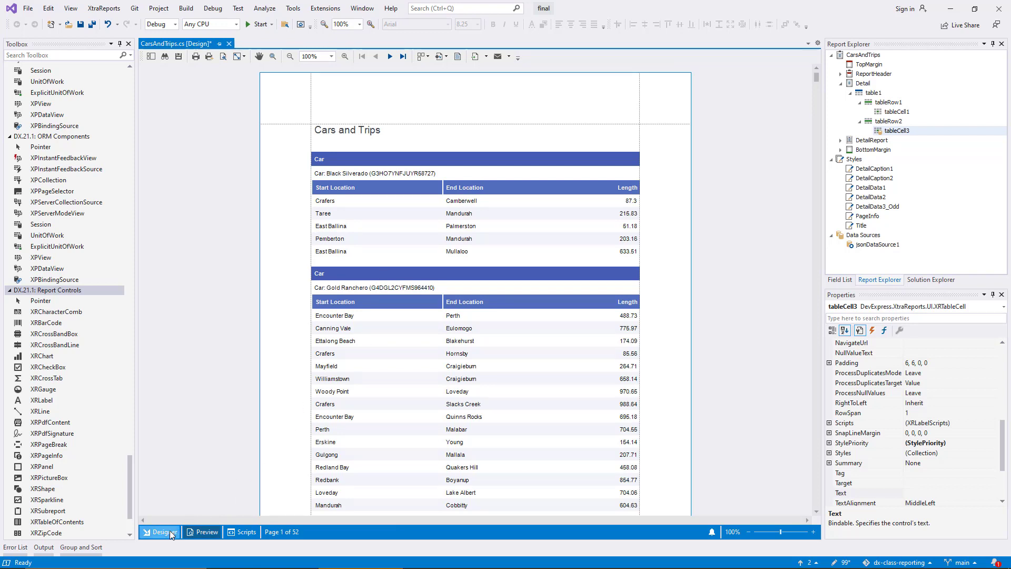
# Return to the report layout and reopen the Expression Editor for the car cell
pyautogui.click(162, 531)
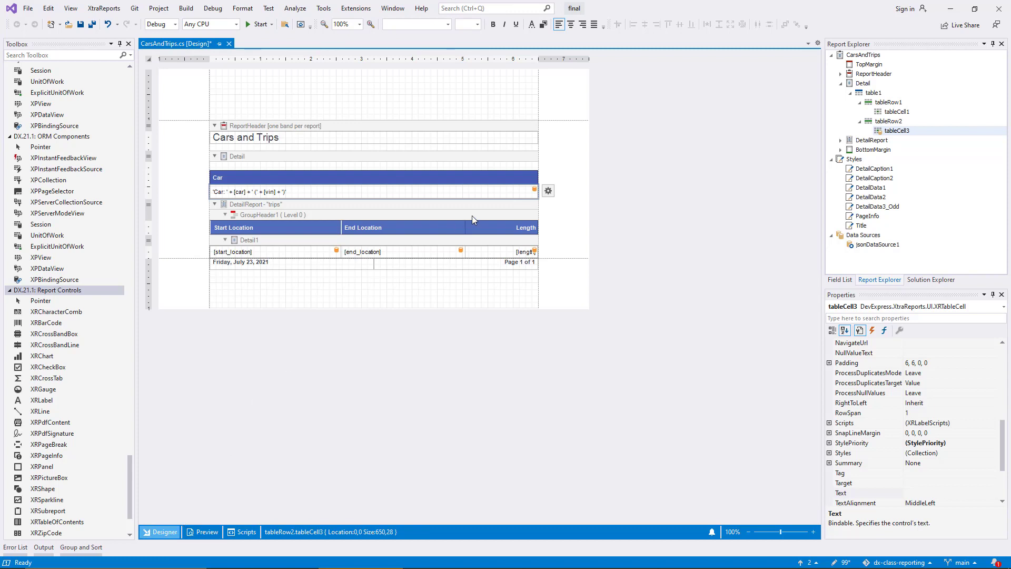
pyautogui.click(548, 190)
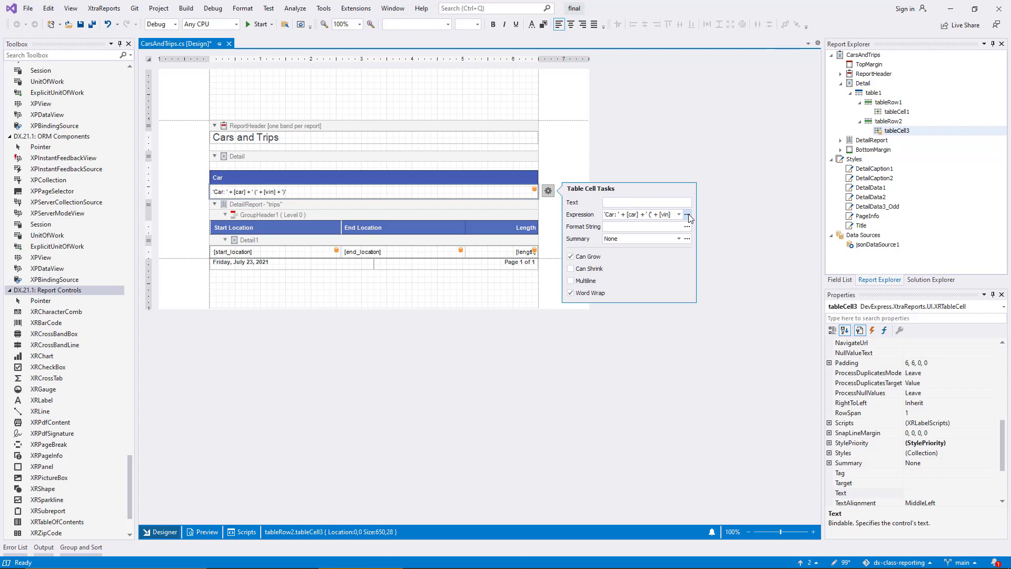
pyautogui.click(687, 214)
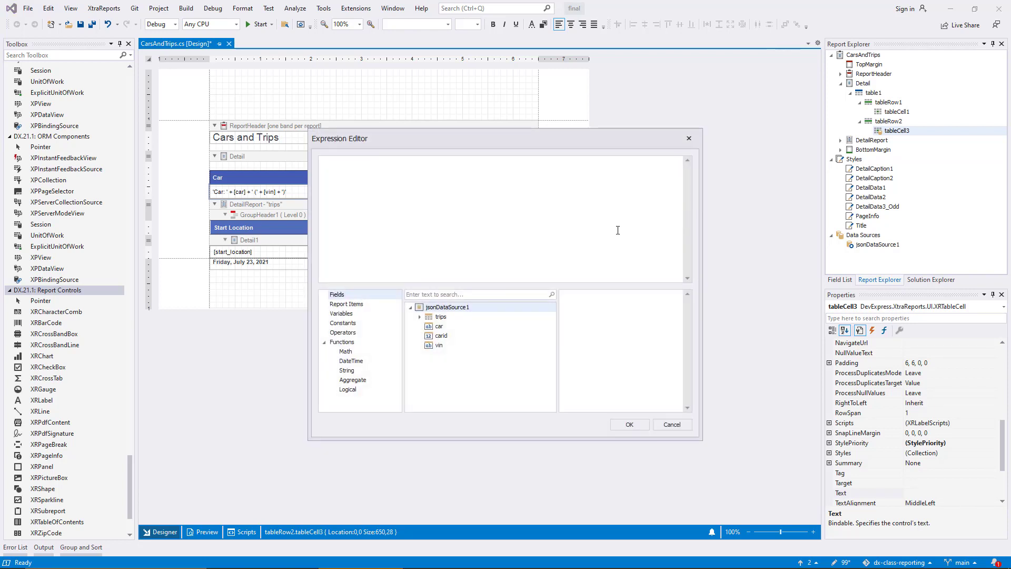
pyautogui.moveTo(614, 229)
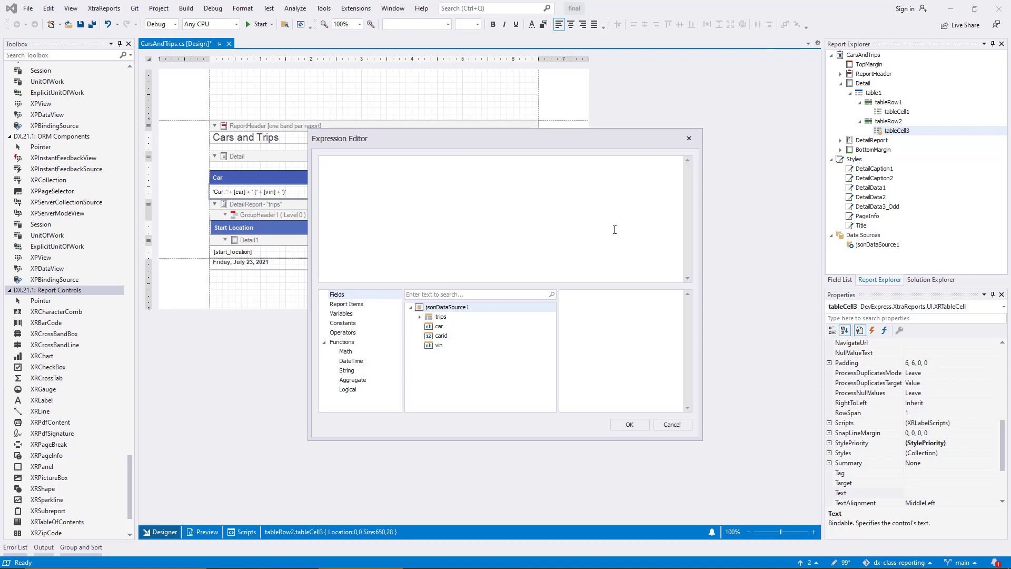
# Rewrite the car expression as FormatString('Car: {0} ({1})', [car], [vin]) and apply it
pyautogui.click(347, 370)
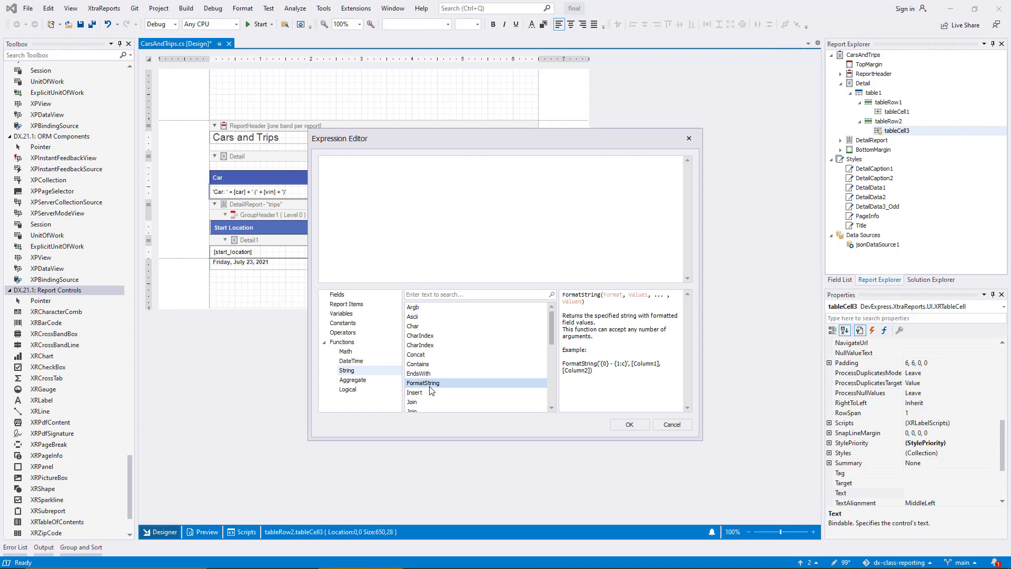
pyautogui.moveTo(461, 384)
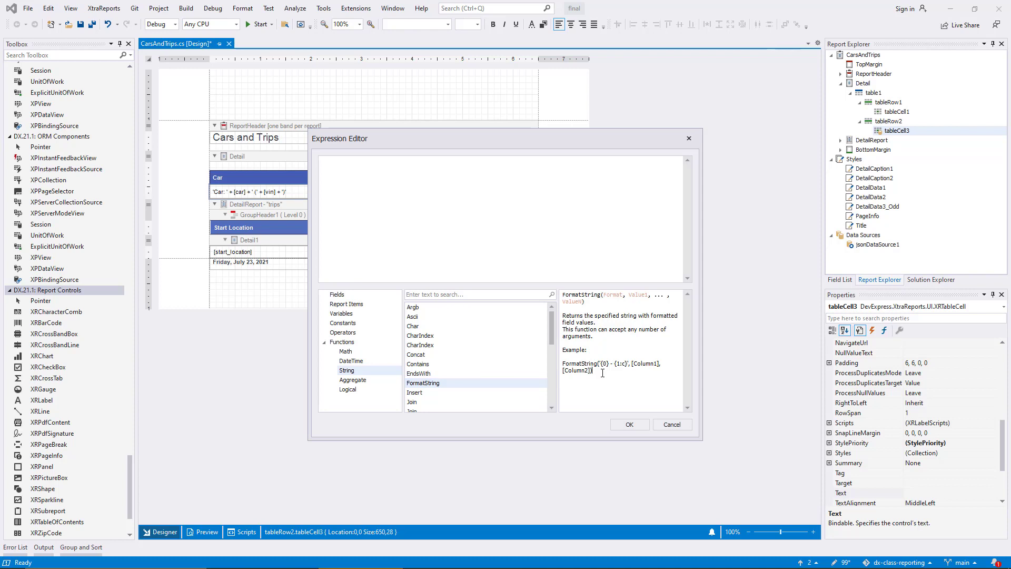
pyautogui.moveTo(489, 258)
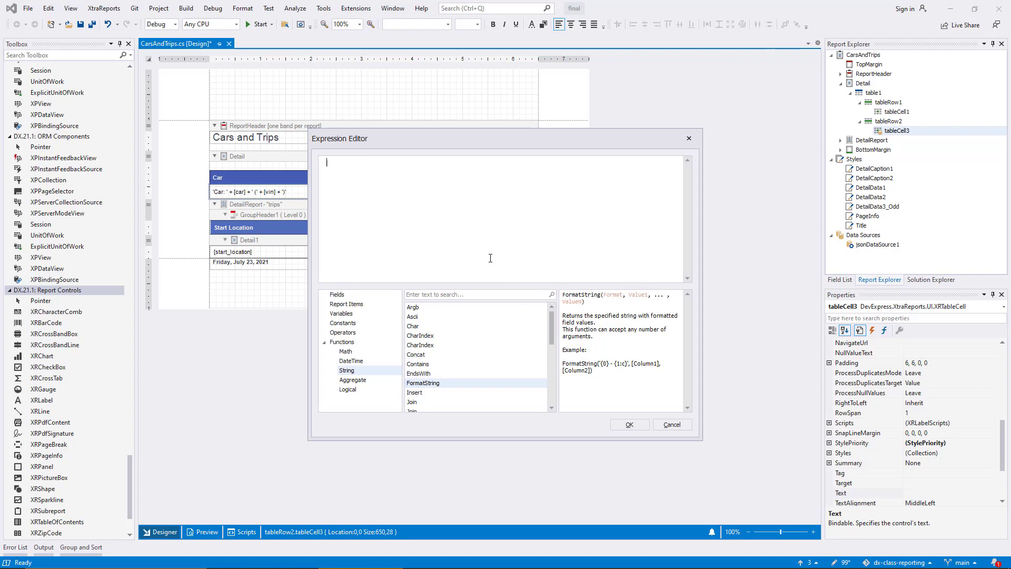
pyautogui.doubleClick(423, 383)
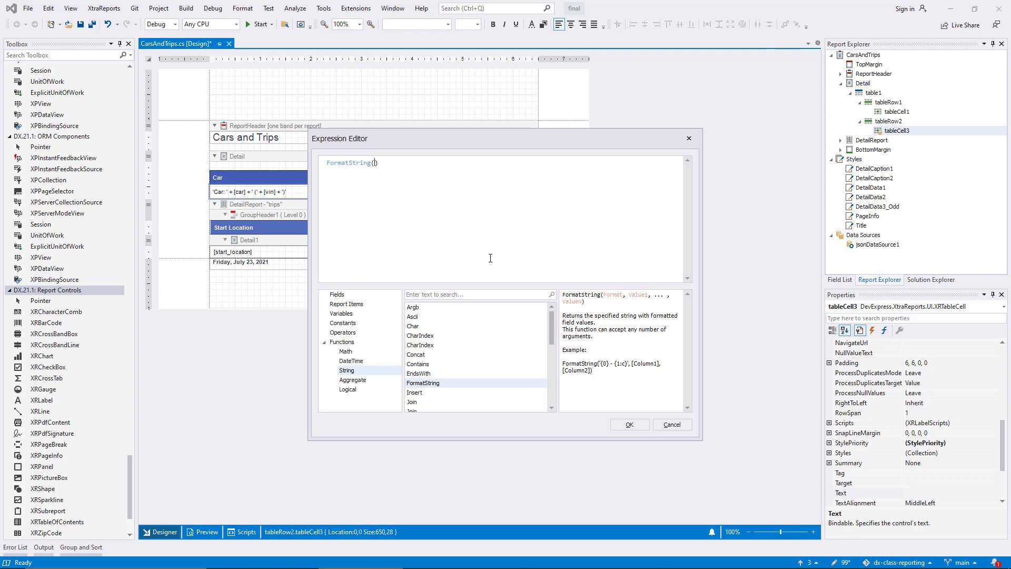
pyautogui.write("'Car: {0} ({1})', [car], [vin])")
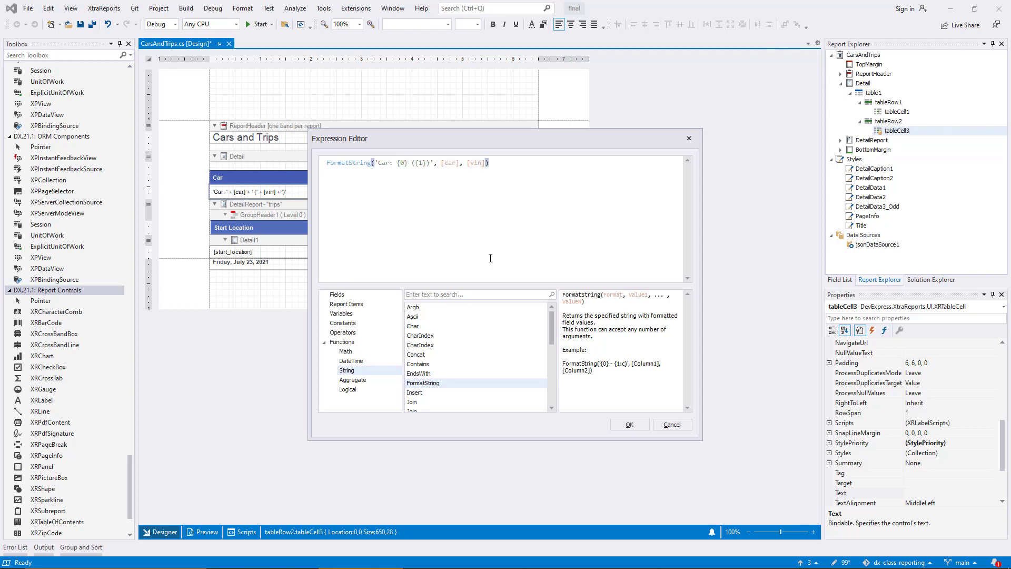
pyautogui.moveTo(529, 243)
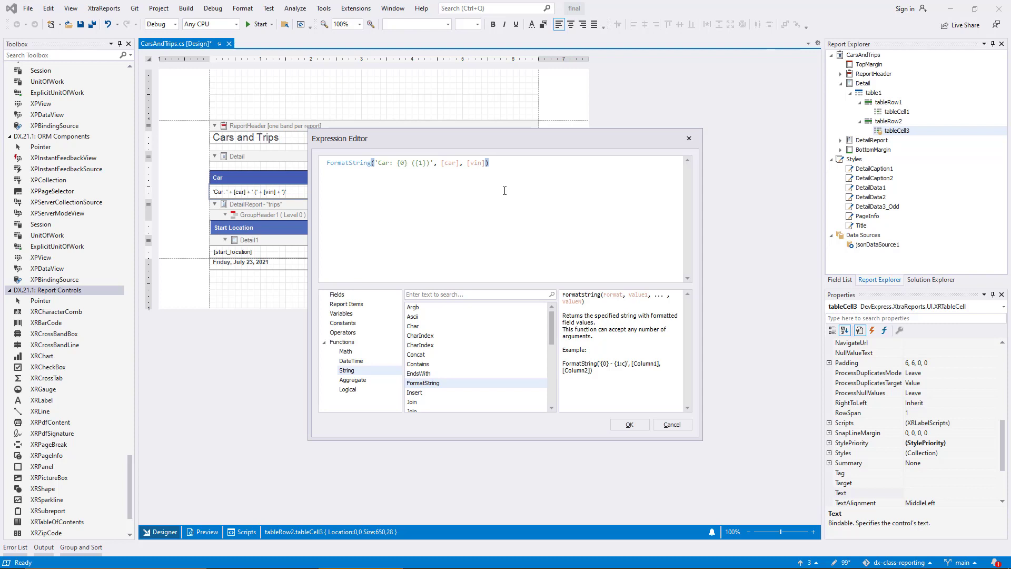
pyautogui.click(628, 424)
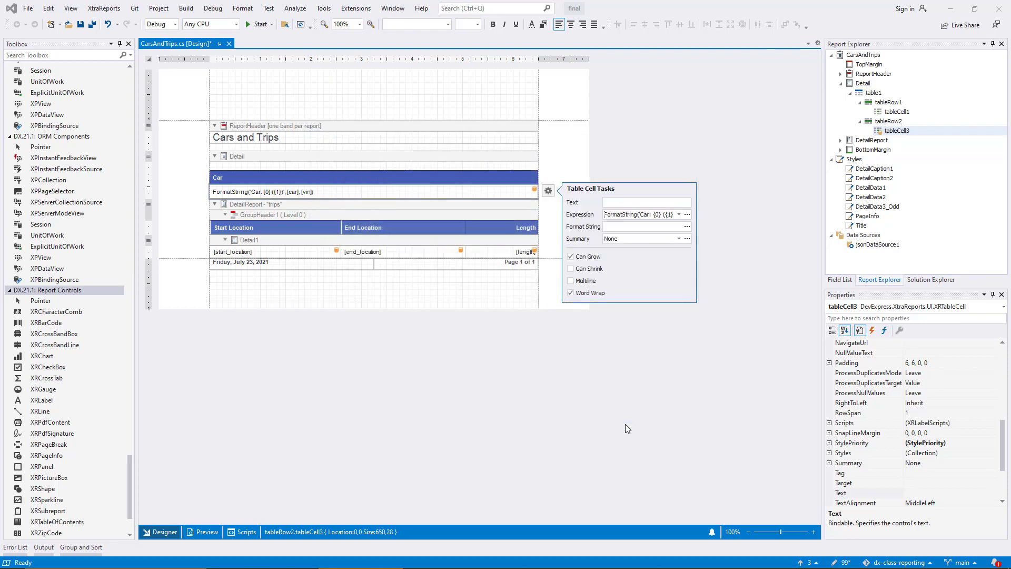
pyautogui.click(206, 531)
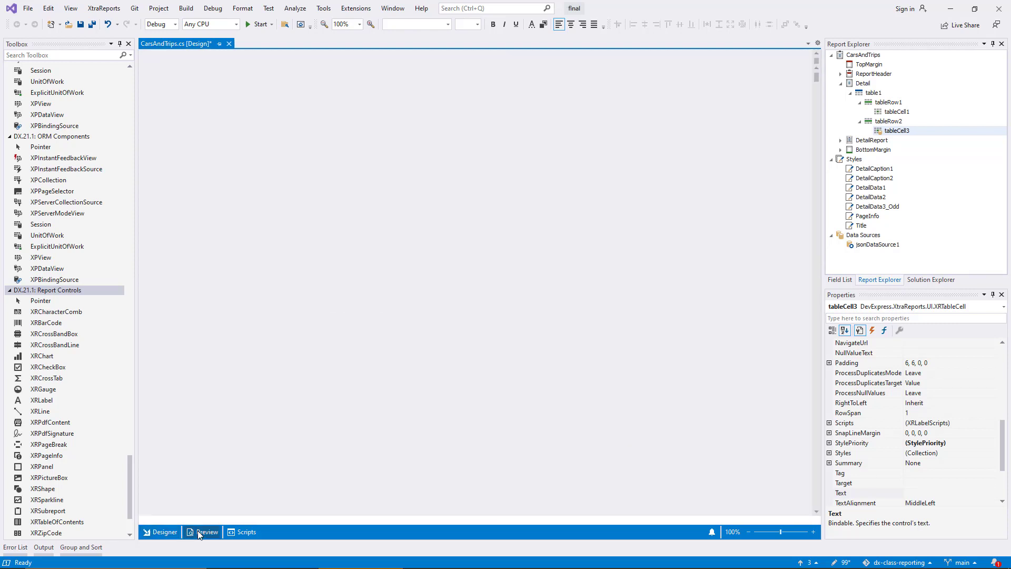
pyautogui.click(207, 530)
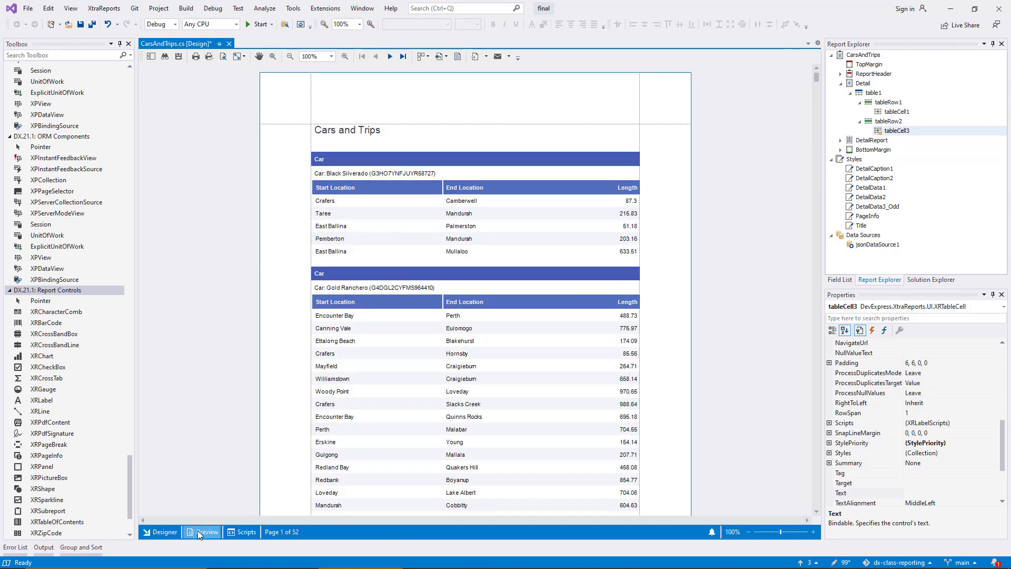
pyautogui.click(164, 531)
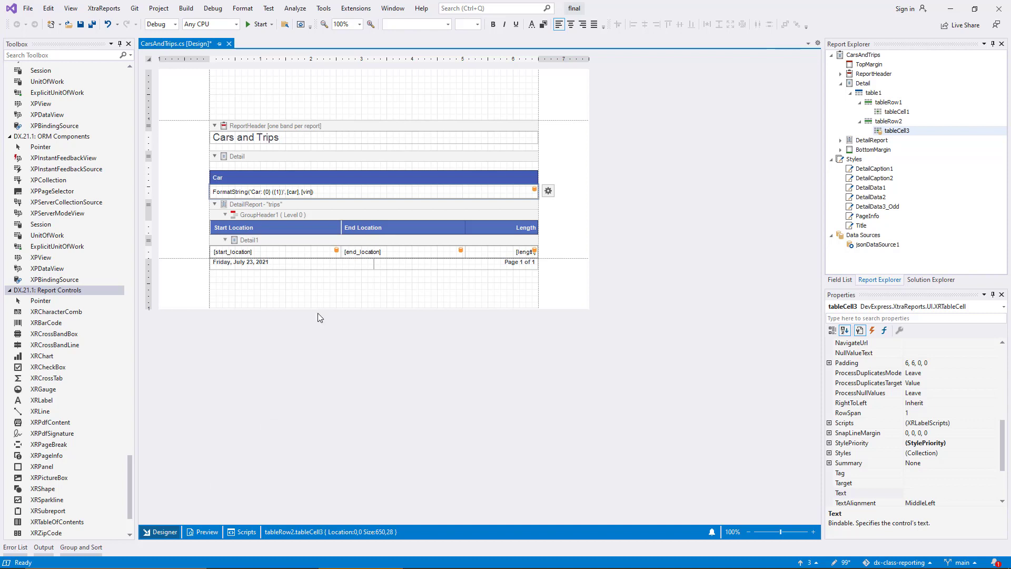
pyautogui.click(236, 156)
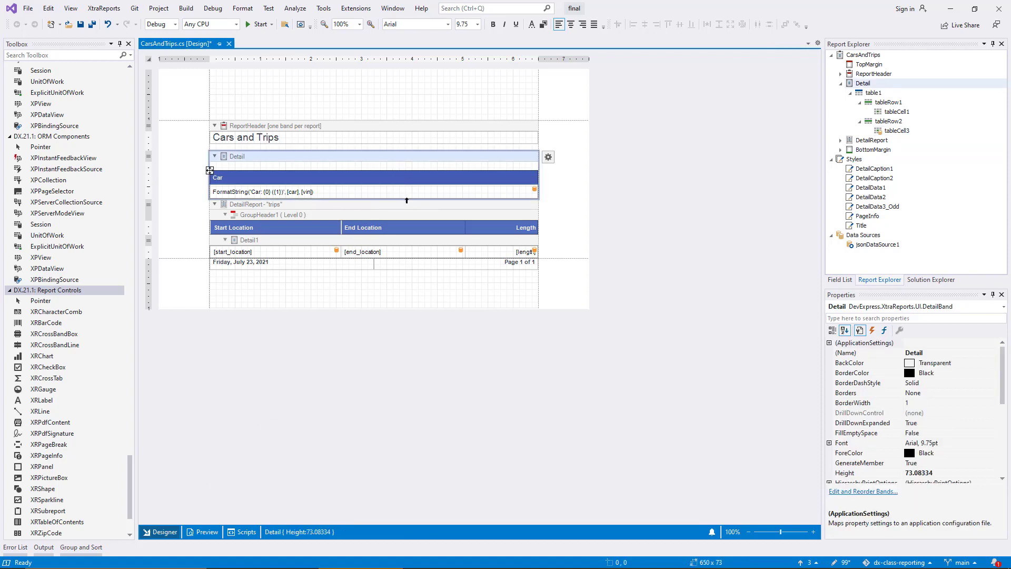
# Enlarge the Detail band, drop an XRLabel beneath the car line, and open its Expression Editor
pyautogui.moveTo(406, 200); pyautogui.dragTo(407, 227)
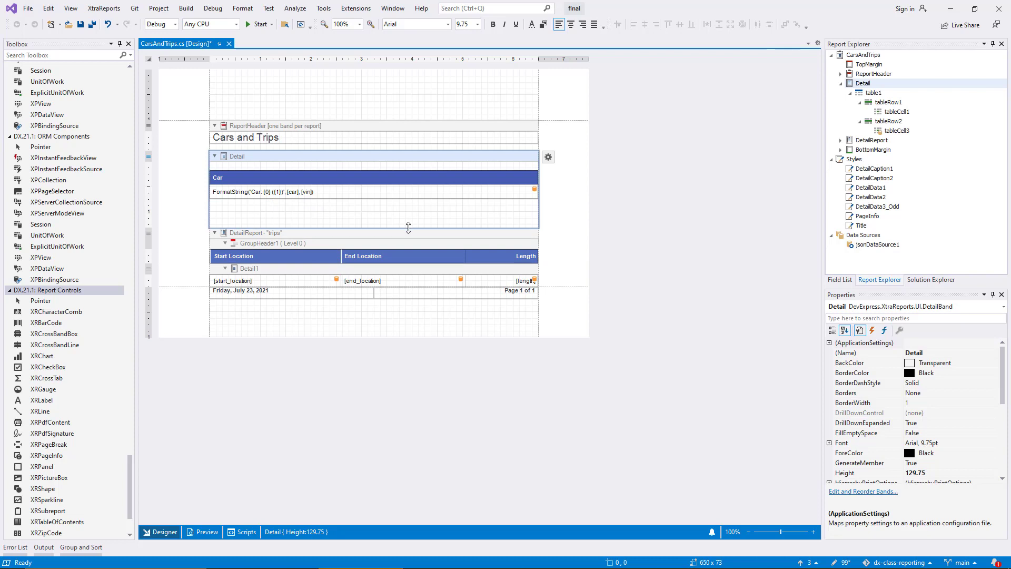
pyautogui.click(41, 400)
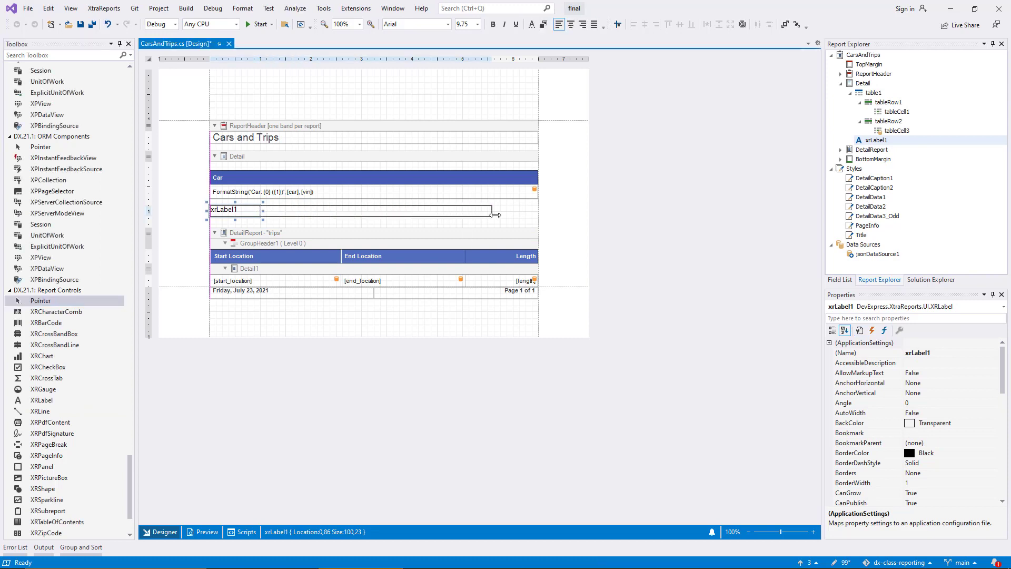
pyautogui.click(503, 210)
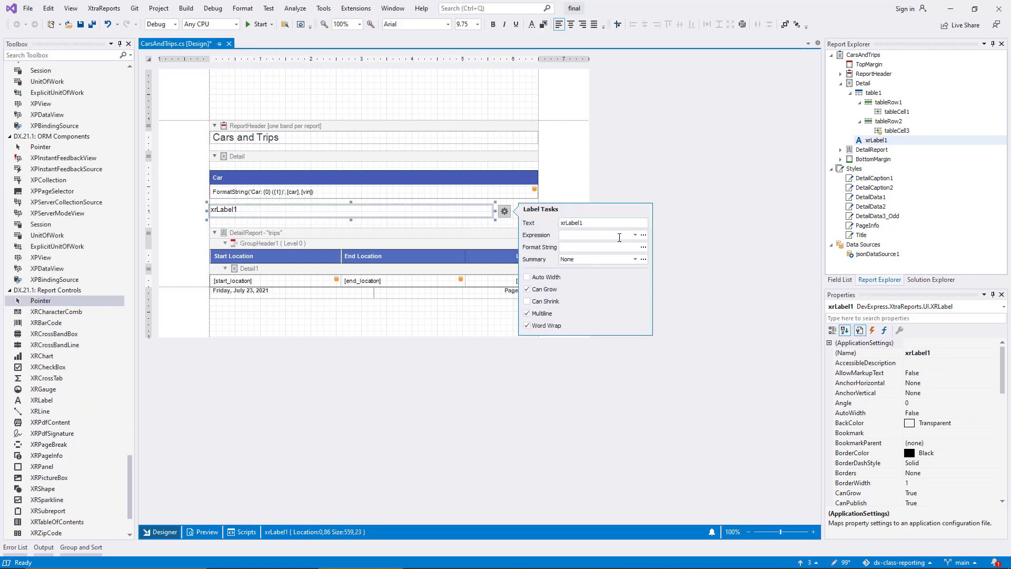
pyautogui.click(643, 235)
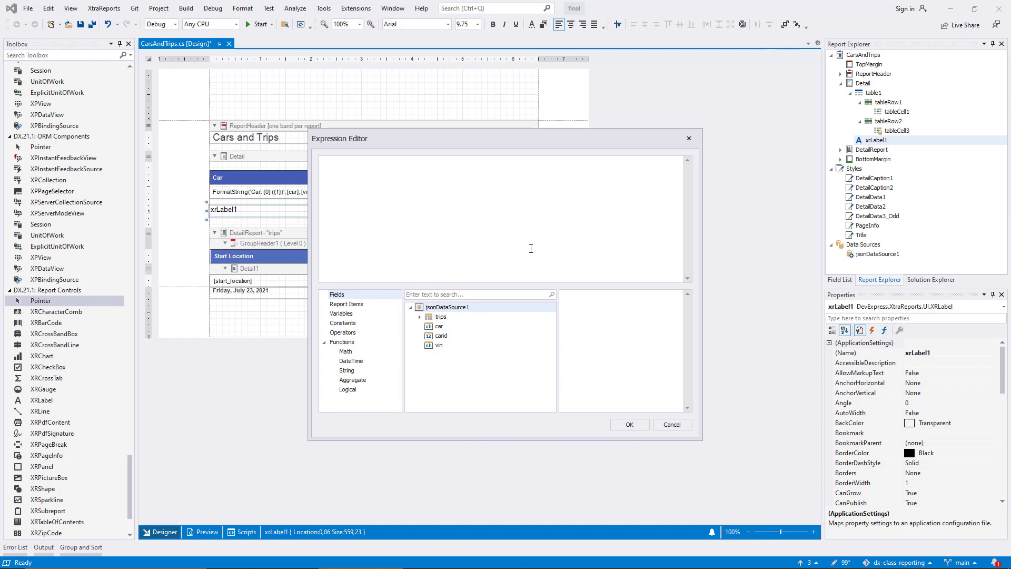
# Give xrLabel1 the expression FormatString('Long trip average: {0:n2}', [trips][[length] > 200].avg([length])) and apply it
pyautogui.write("FormatString('Long trip average:)")
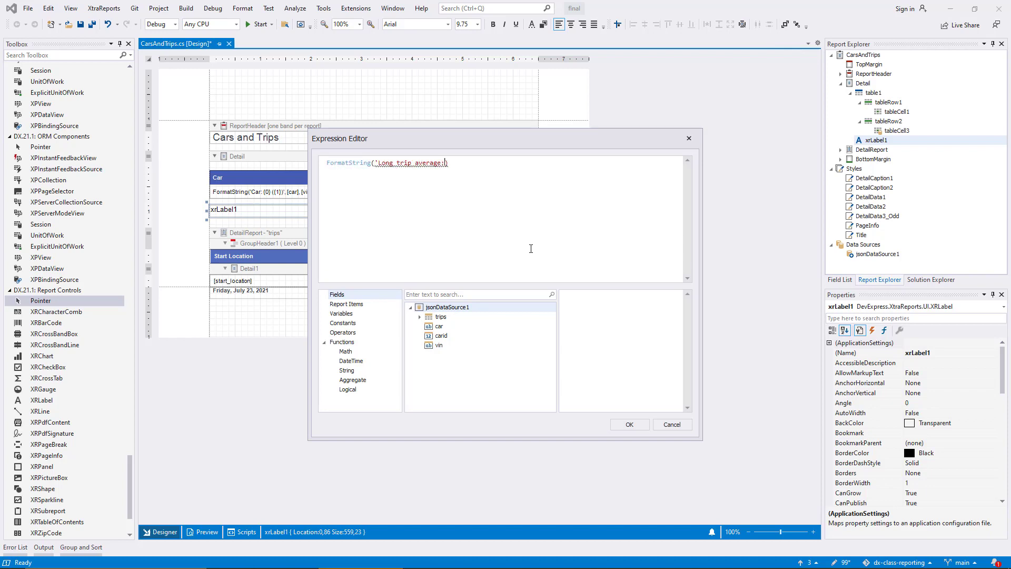
pyautogui.write("{0:n2}', [trips][[length] > 200")
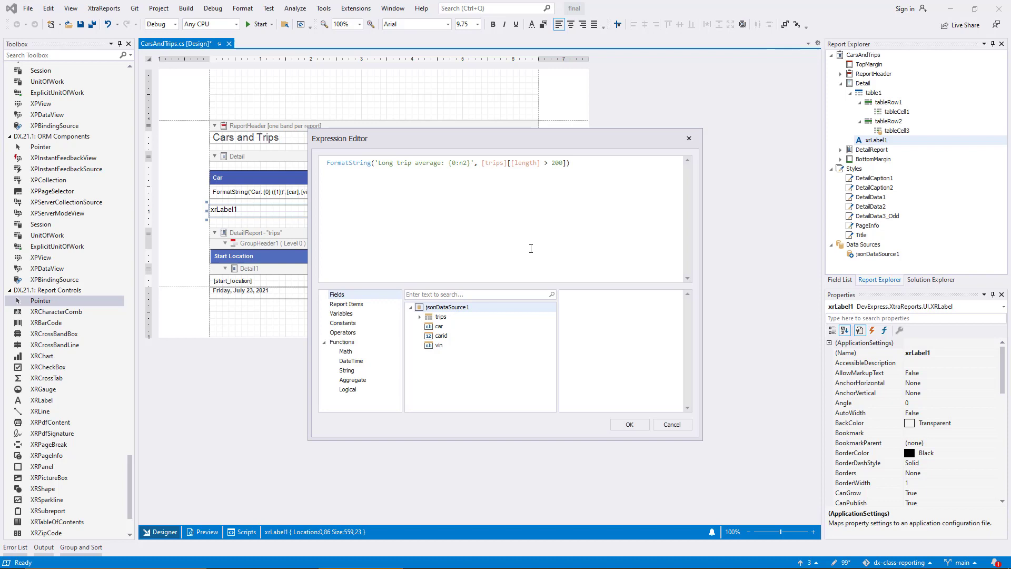
pyautogui.write('.avg([length')
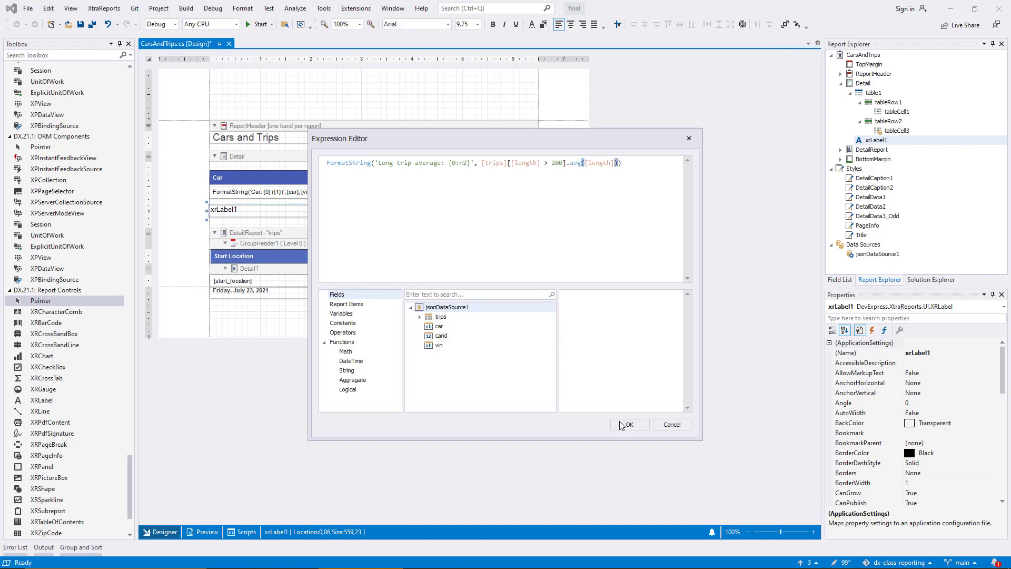
pyautogui.click(628, 424)
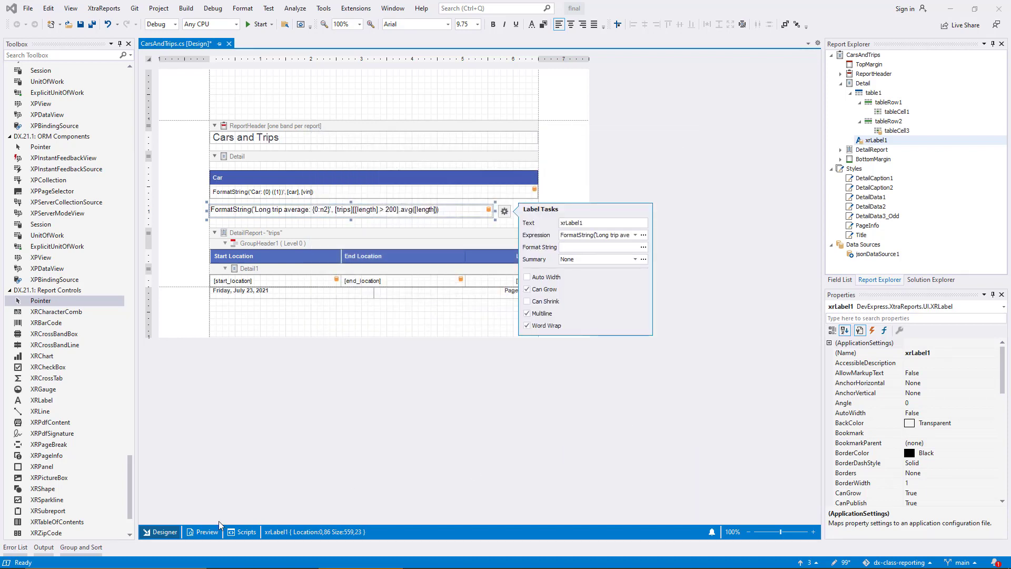
pyautogui.click(207, 531)
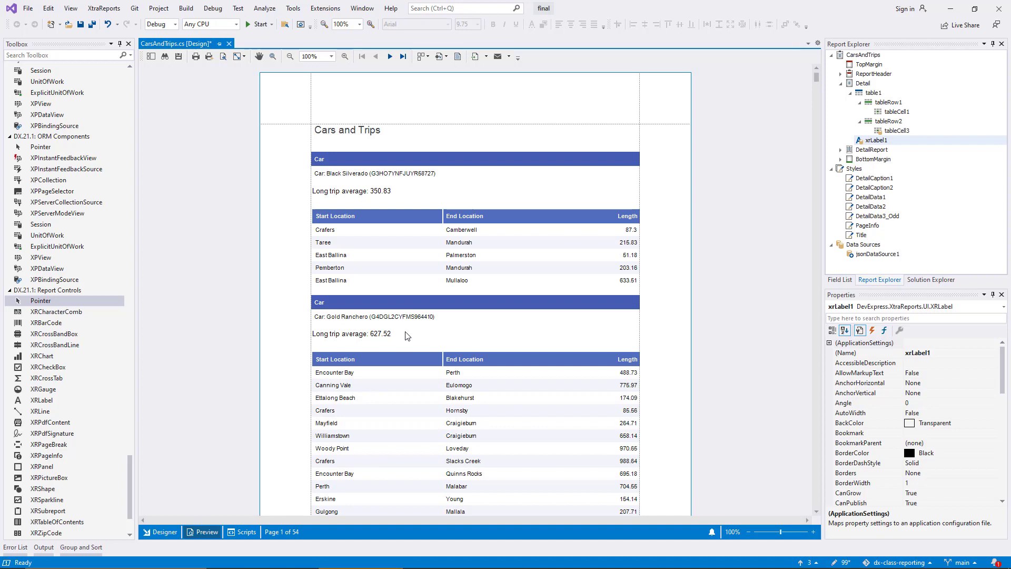
pyautogui.moveTo(258, 422)
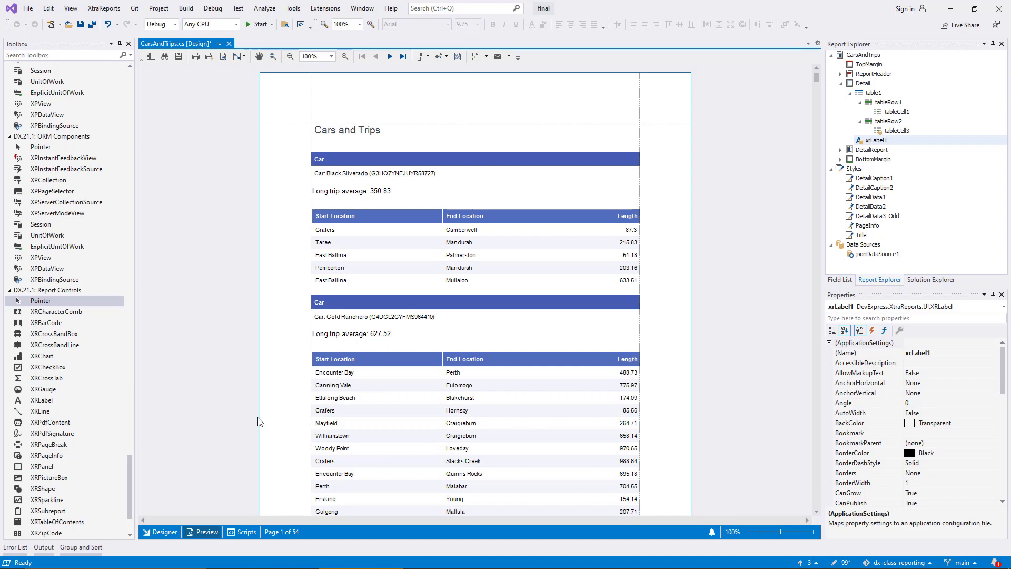
pyautogui.click(164, 531)
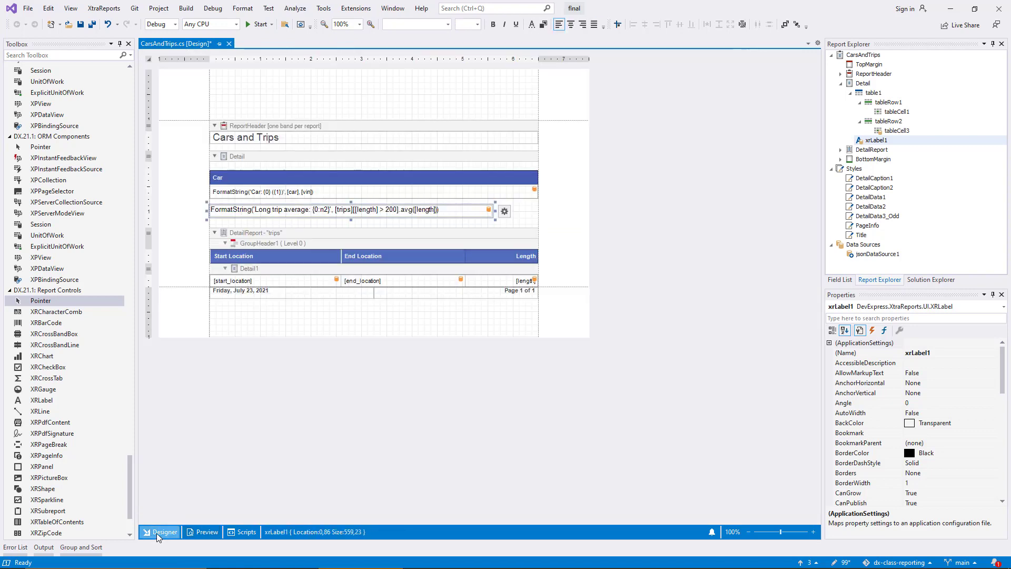
# Show and dismiss the label's smart tag before viewing its expression properties
pyautogui.click(505, 212)
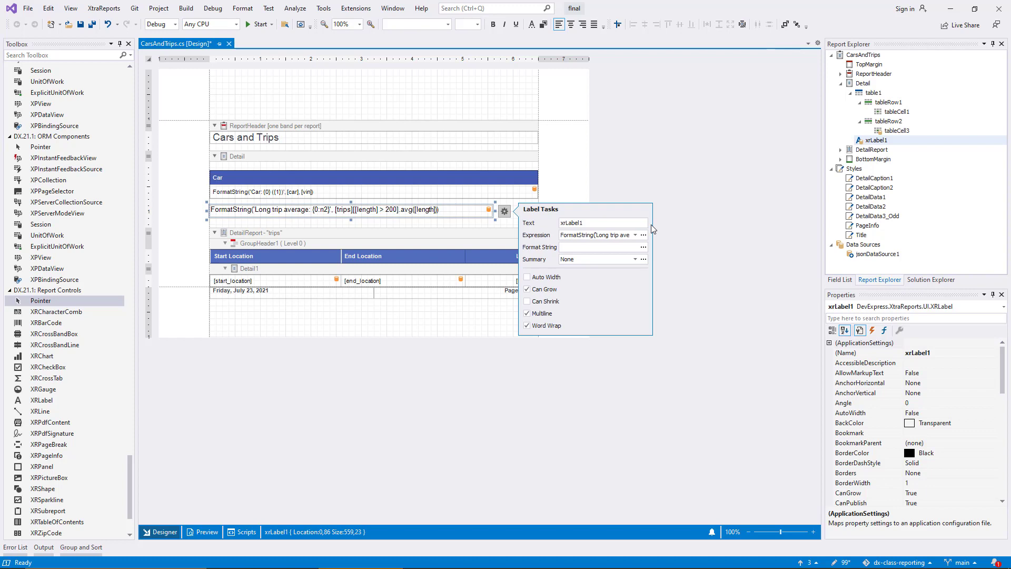
pyautogui.moveTo(667, 237)
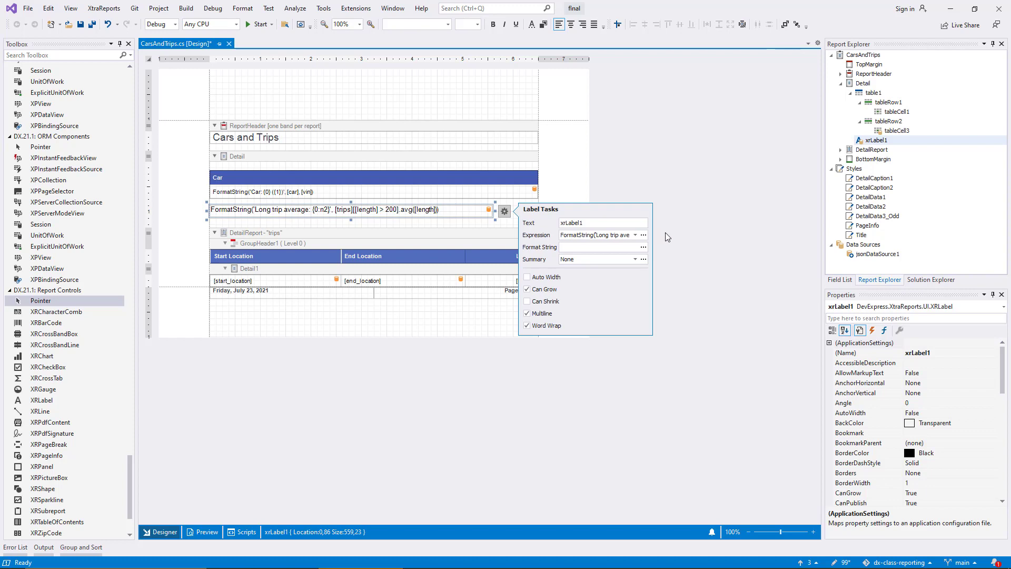
pyautogui.click(884, 330)
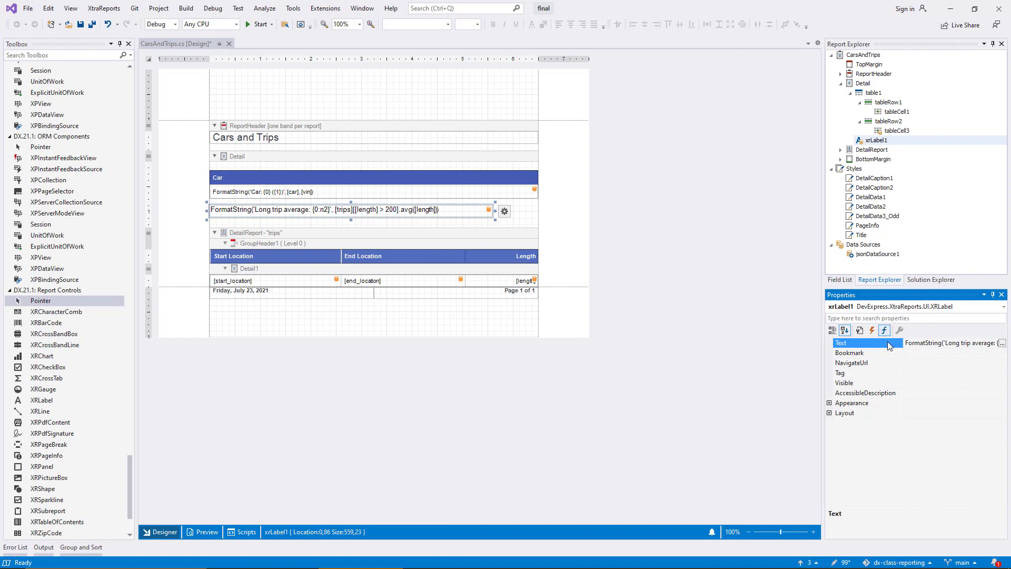
# Expand the Appearance, Layout and Font expression groups and select the [length] cell tableCell8
pyautogui.click(851, 402)
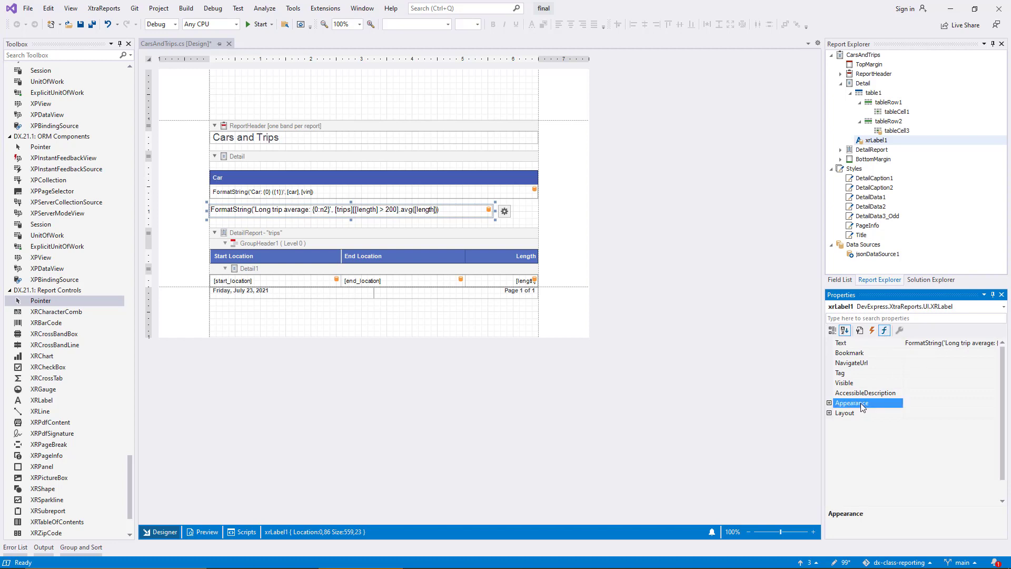
pyautogui.click(831, 403)
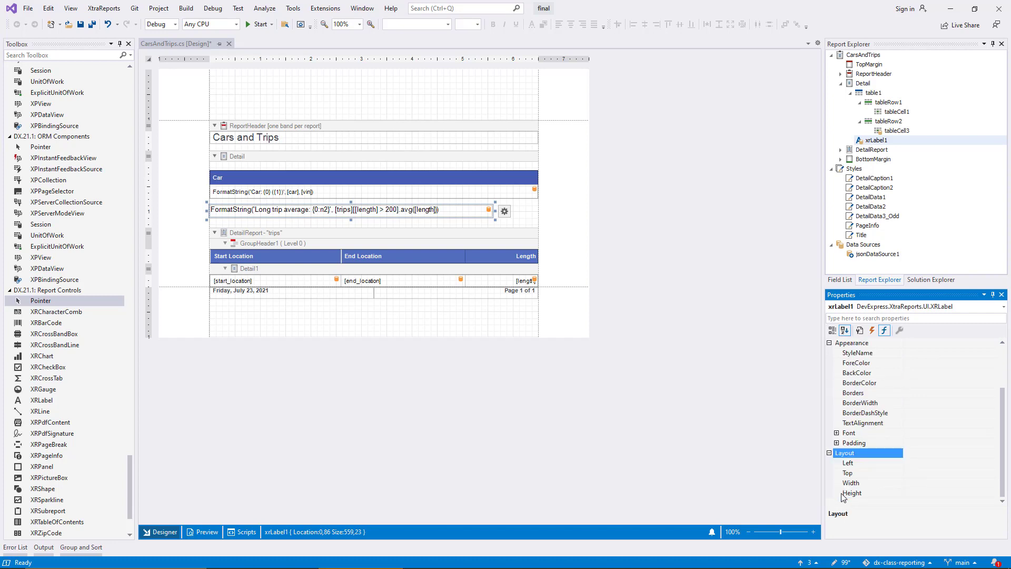
pyautogui.click(849, 432)
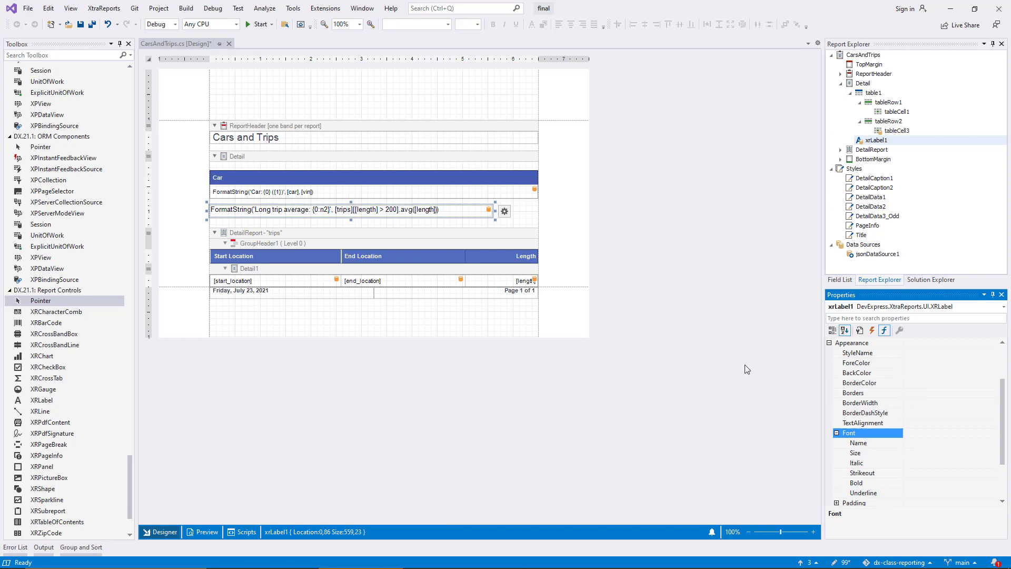
pyautogui.click(509, 280)
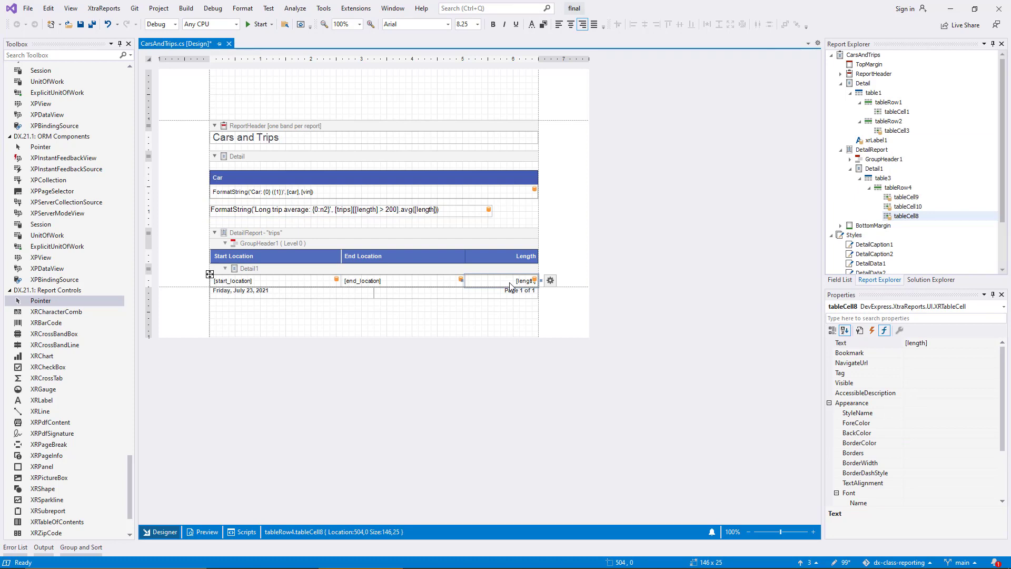
# Bind BackColor to an Iif shading lengths over 800/600/400/200 OrangeRed, Orange, Yellow, LightYellow, then preview
pyautogui.click(856, 433)
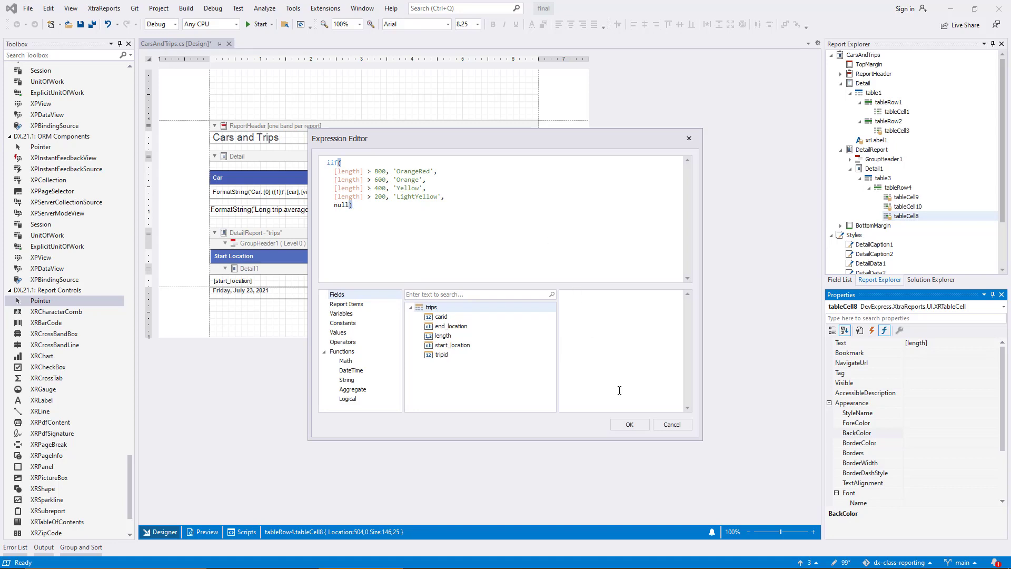
pyautogui.click(629, 424)
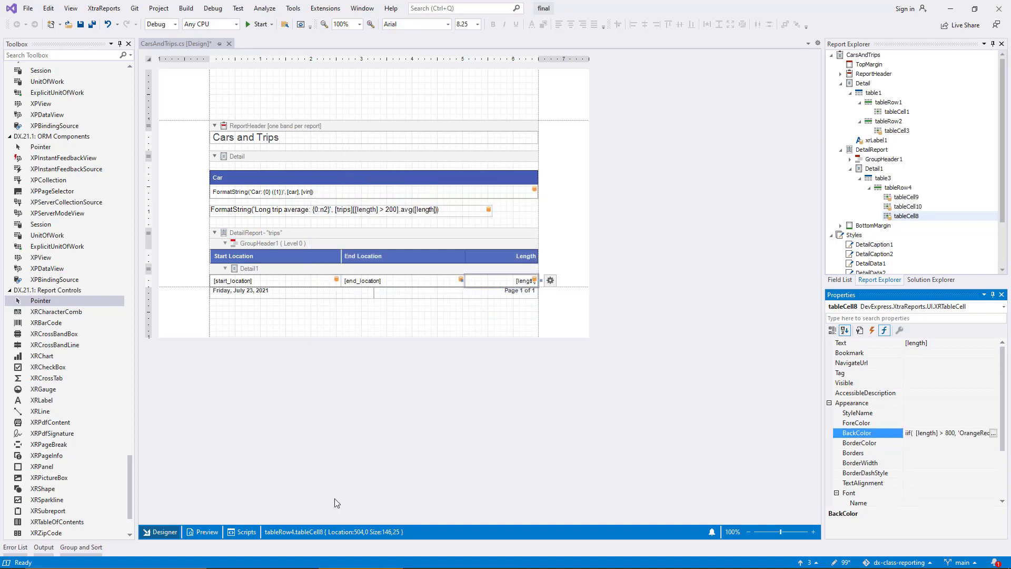
pyautogui.click(203, 530)
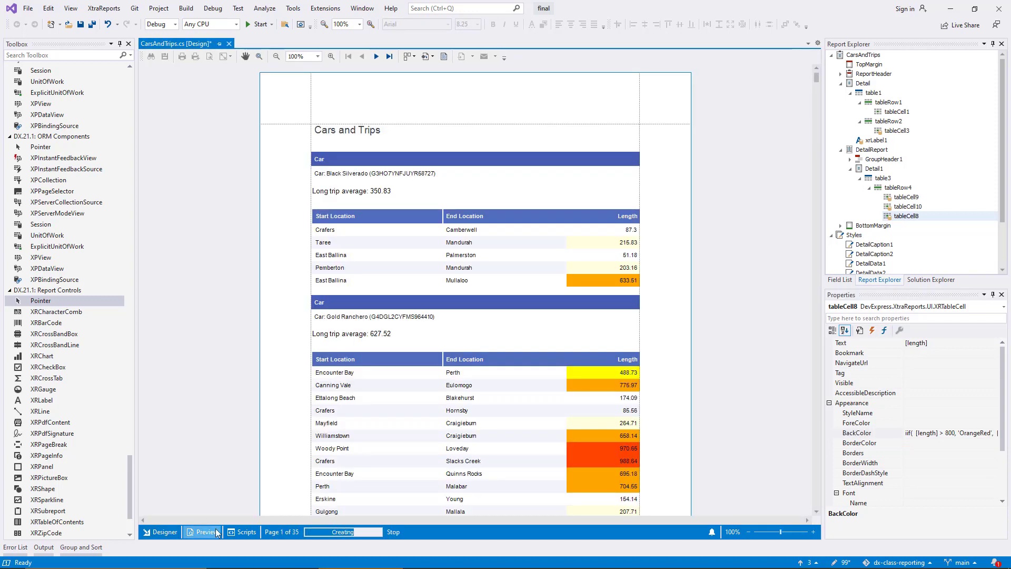